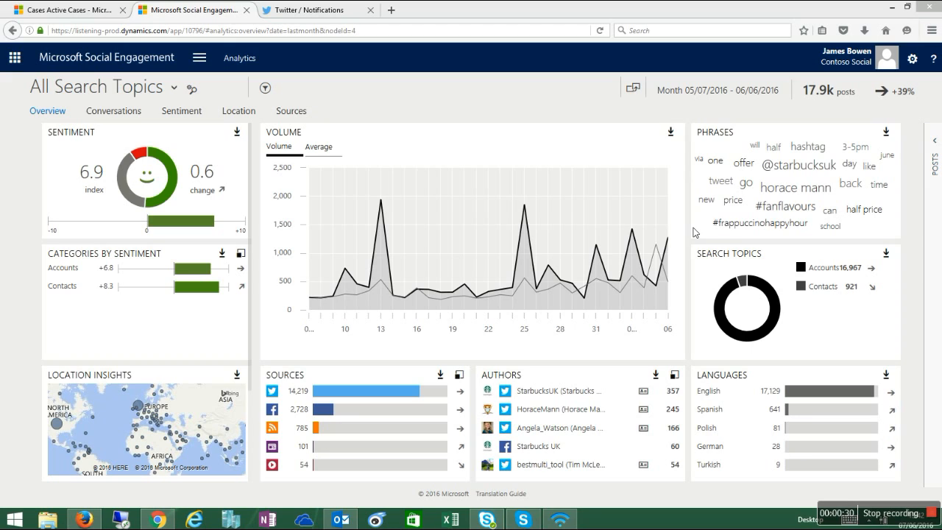
mouse_move(352, 117)
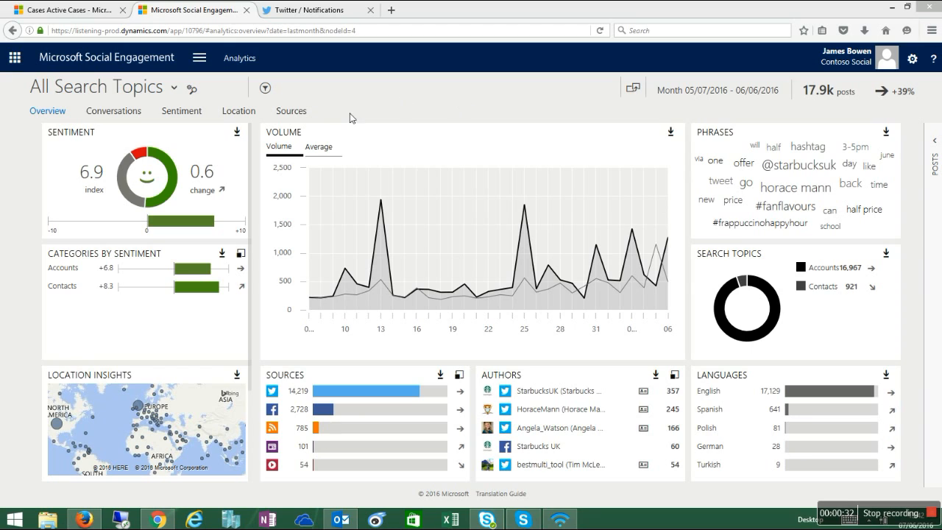
mouse_move(196, 367)
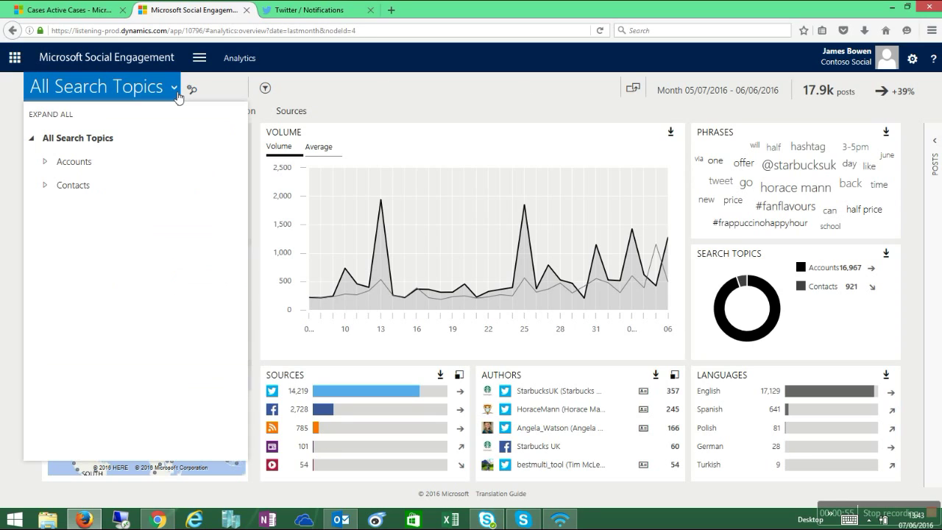
Focus the overview on the Hitachi Solutions EU account topic, showing its 11 posts.
click(54, 161)
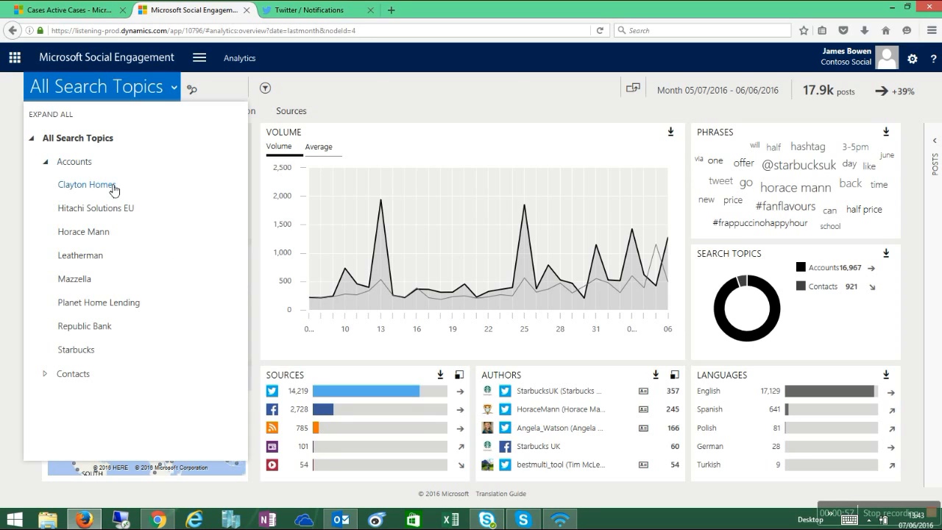
mouse_move(96, 208)
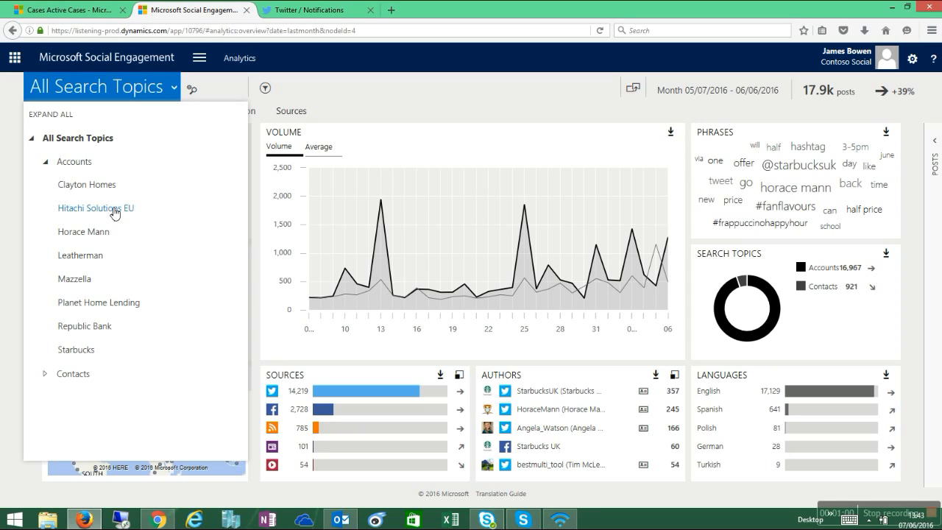
click(96, 208)
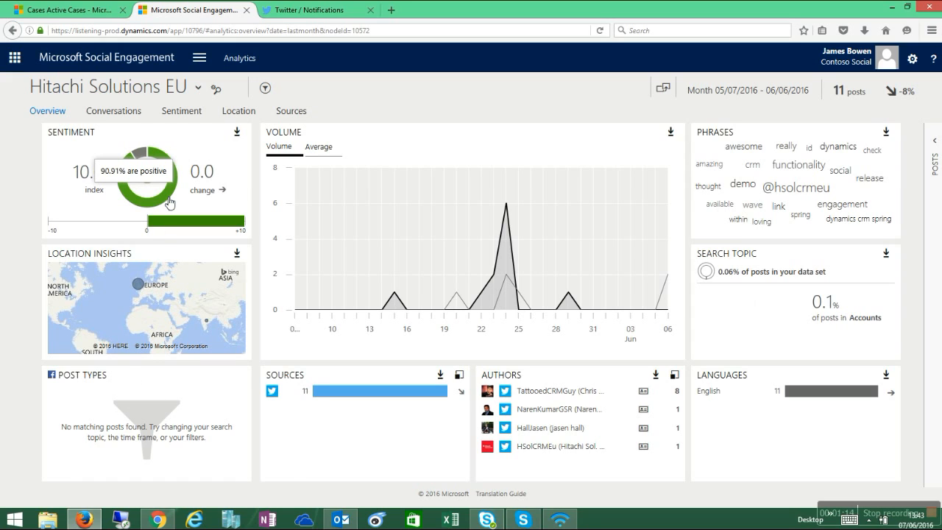
mouse_move(543, 387)
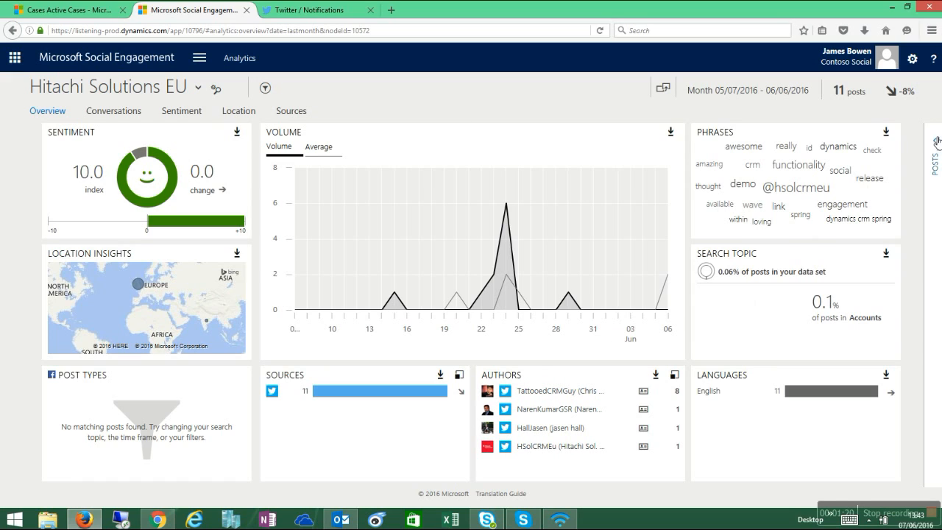
Expand the POSTS side panel to list the Hitachi Solutions EU tweets.
click(934, 151)
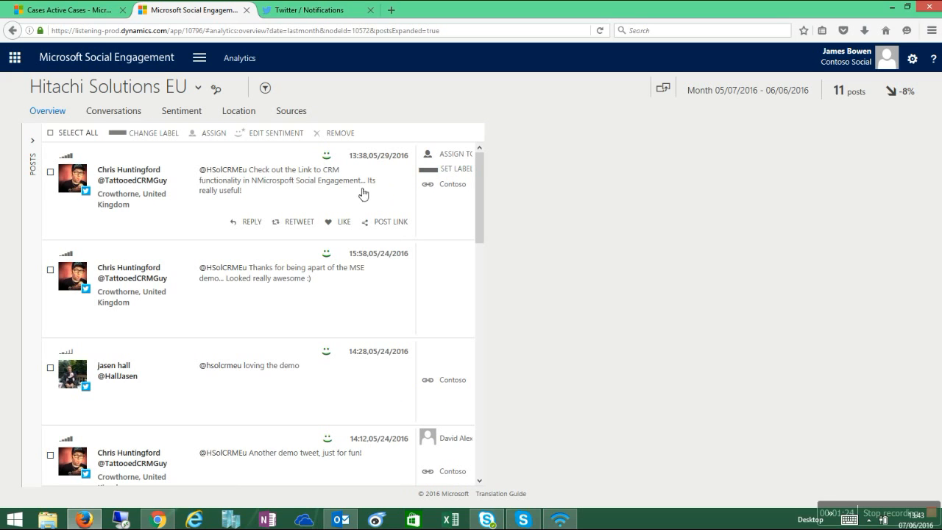
mouse_move(184, 209)
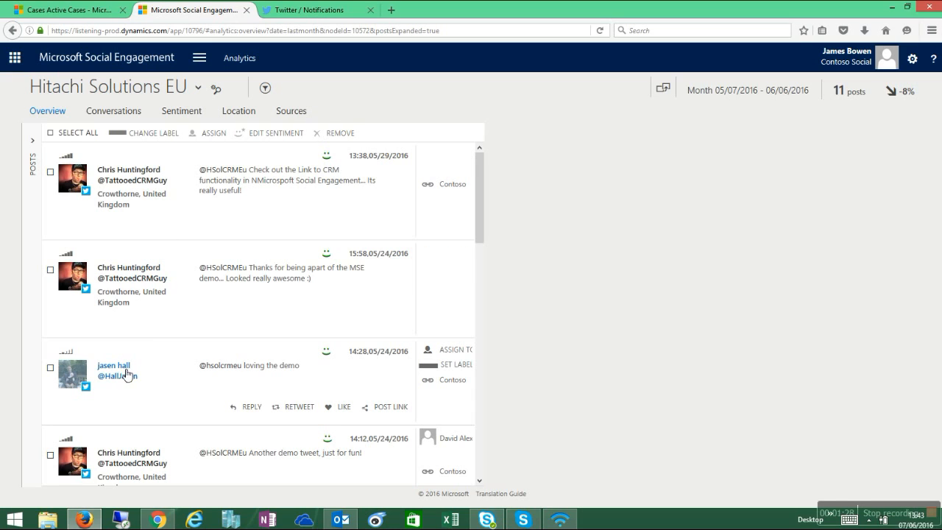
mouse_move(382, 297)
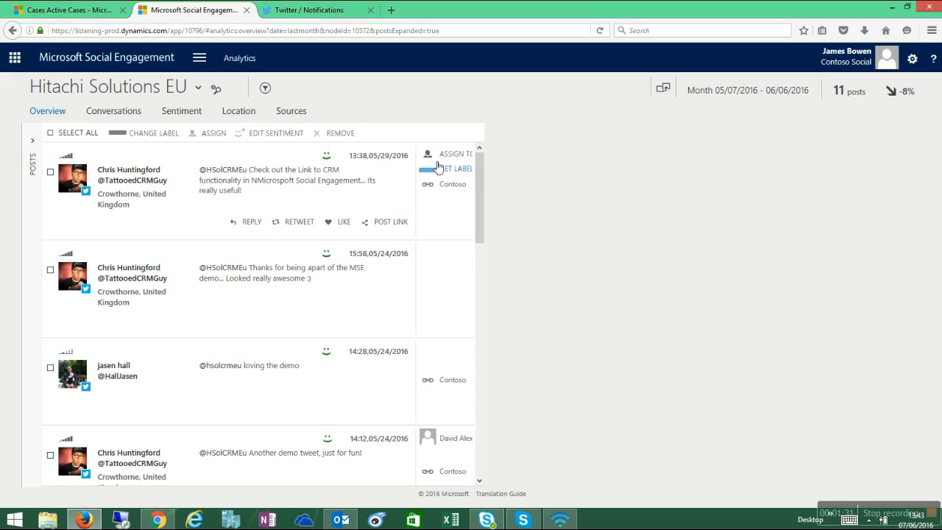
mouse_move(442, 155)
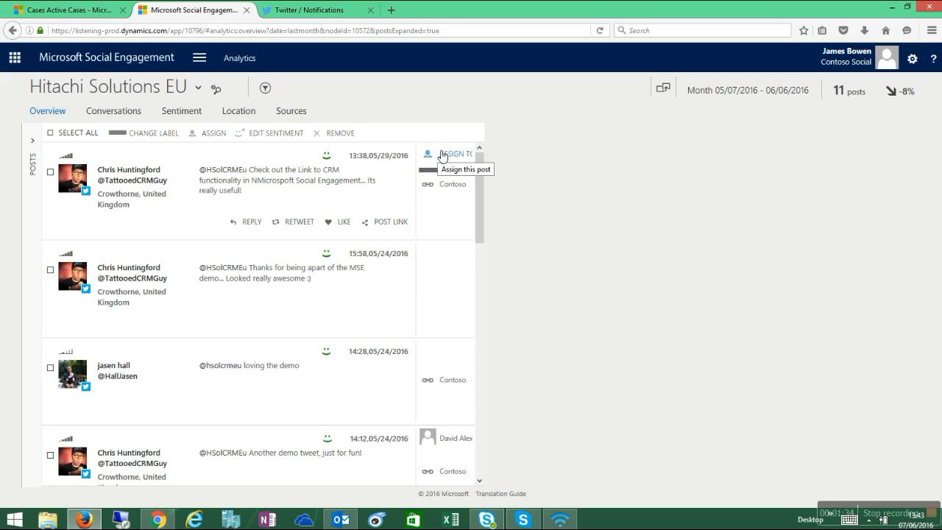
mouse_move(449, 169)
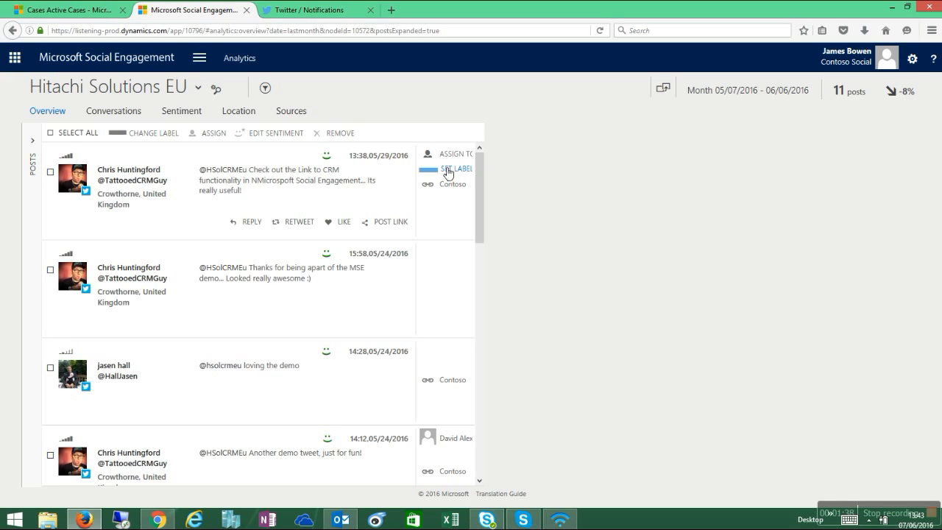
mouse_move(449, 184)
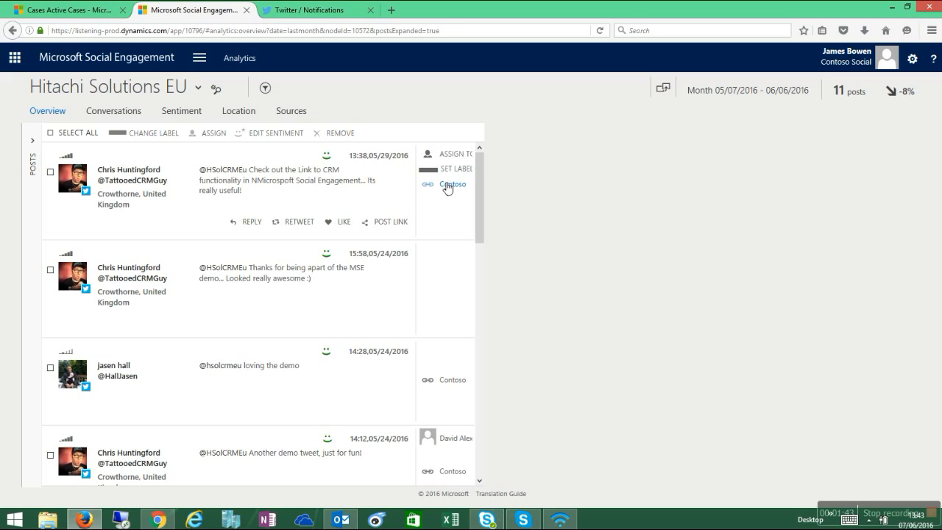
mouse_move(250, 222)
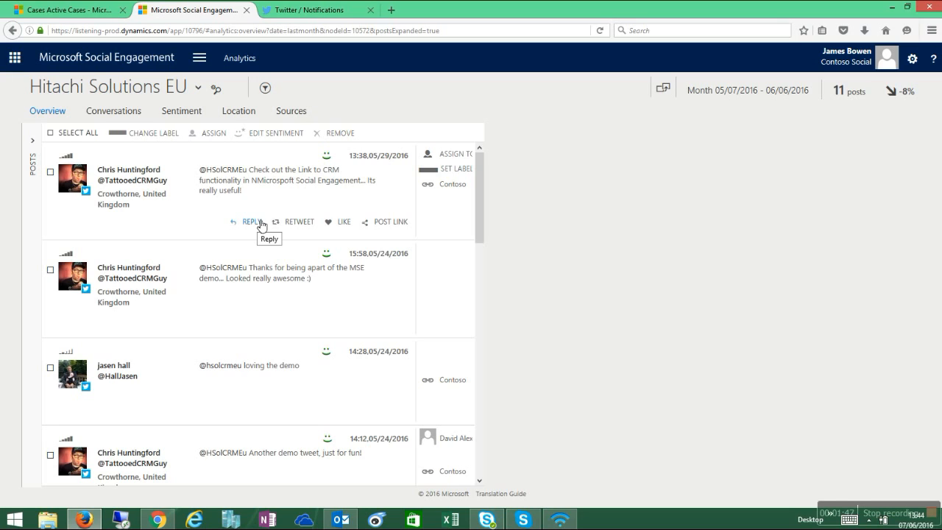
mouse_move(344, 221)
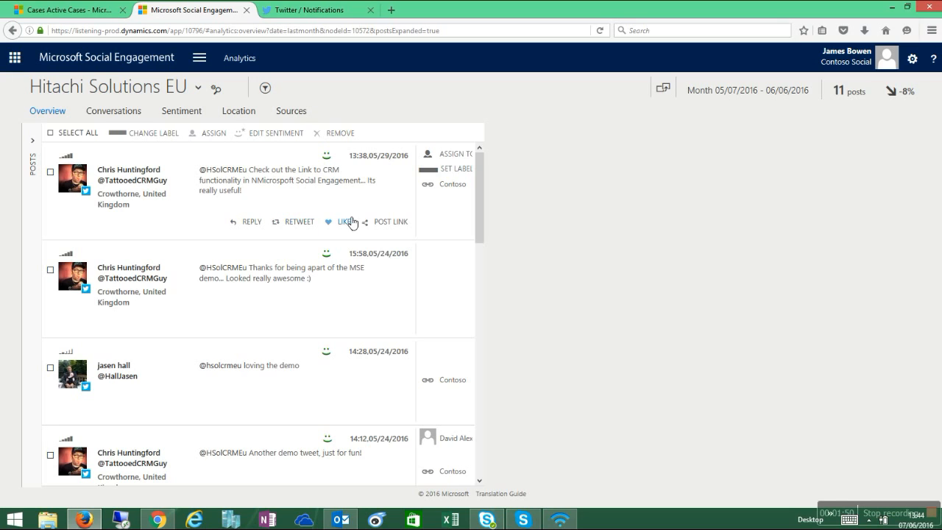
mouse_move(249, 226)
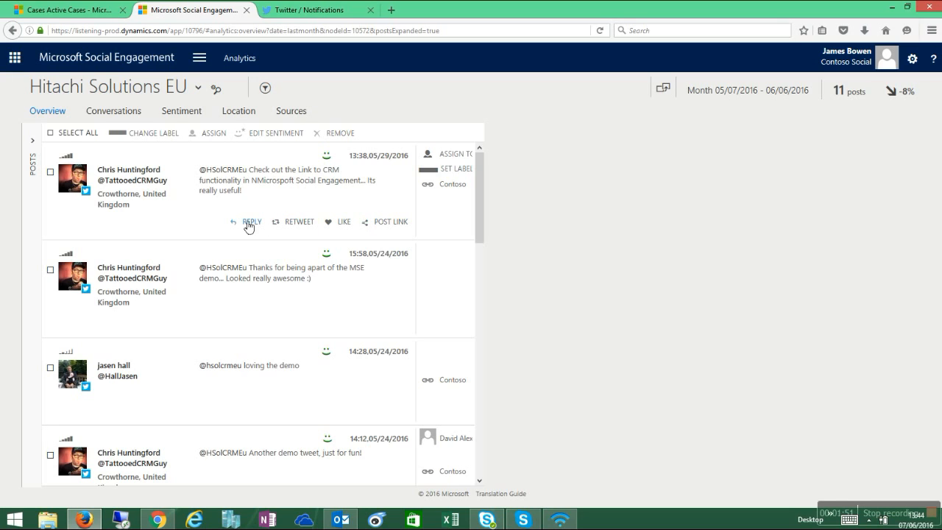
mouse_move(239, 226)
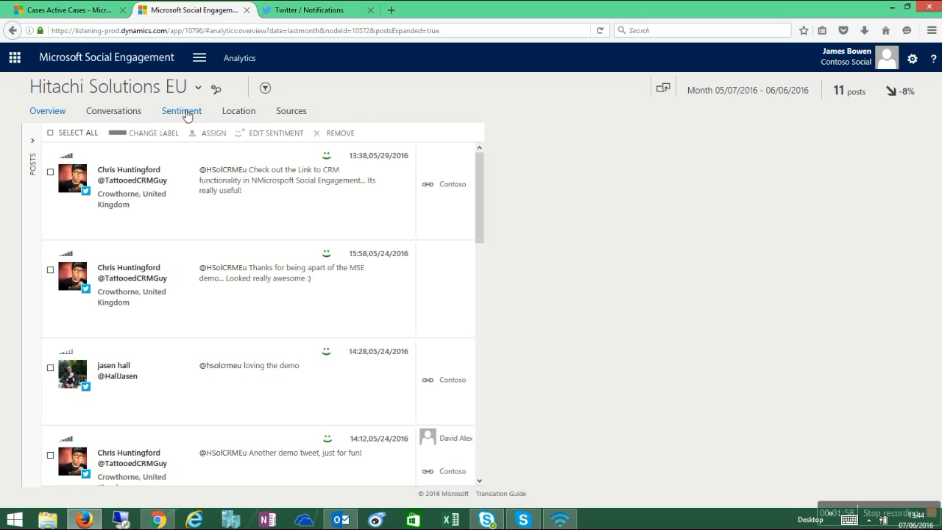
Show Hitachi Solutions EU sentiment for a custom time frame starting 3 May 2016.
click(181, 111)
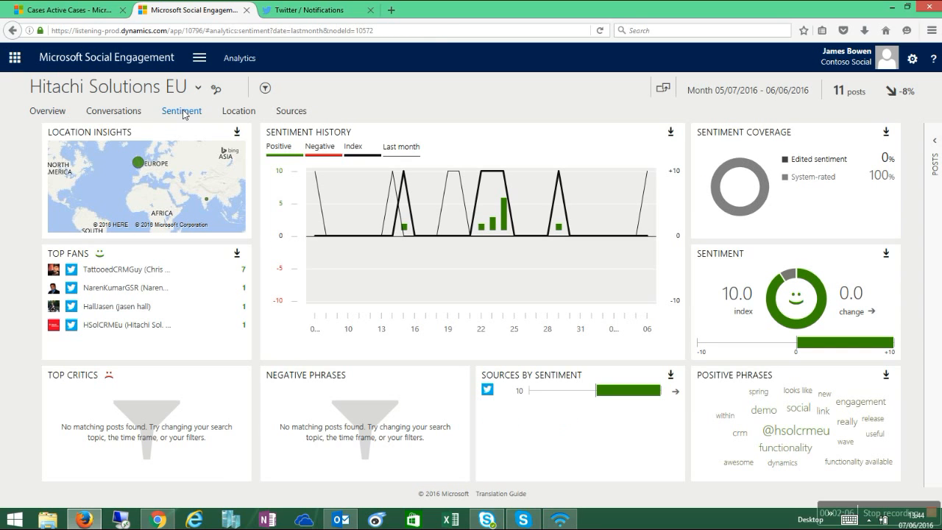
mouse_move(229, 103)
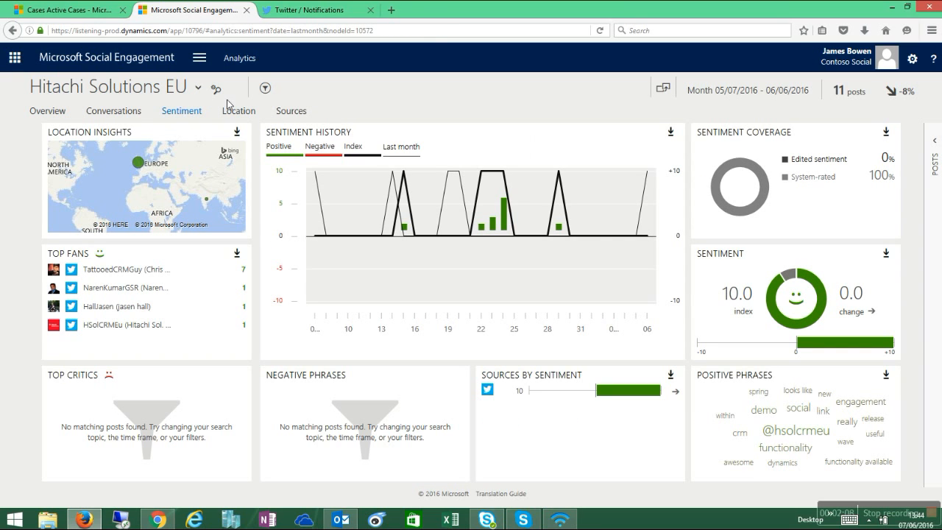
click(748, 89)
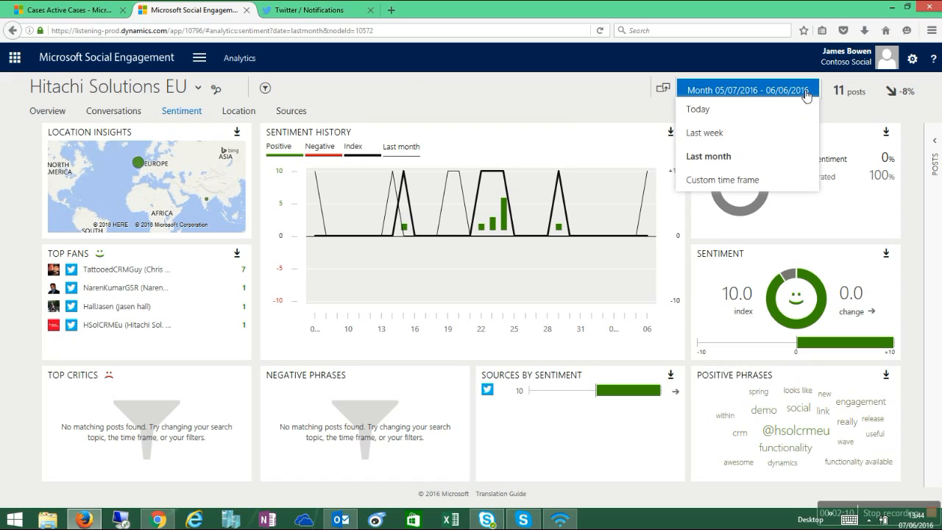
click(723, 180)
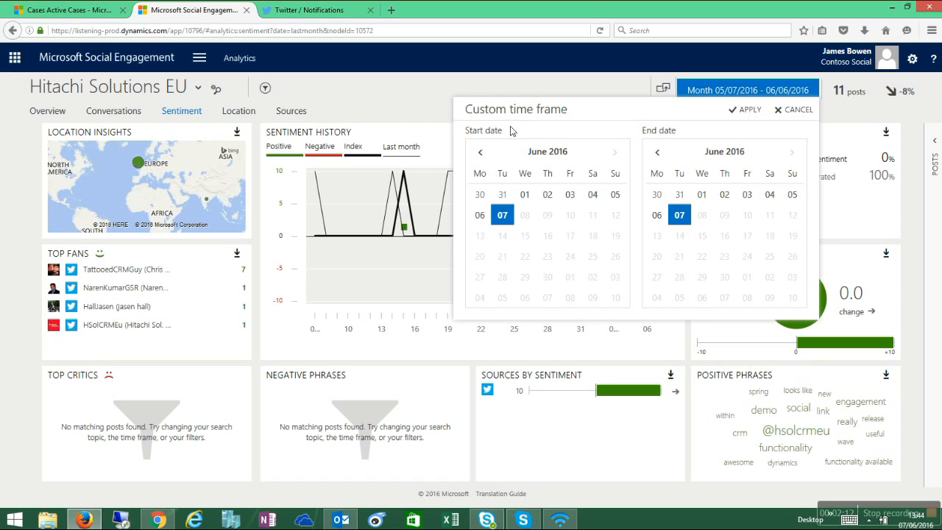
click(480, 151)
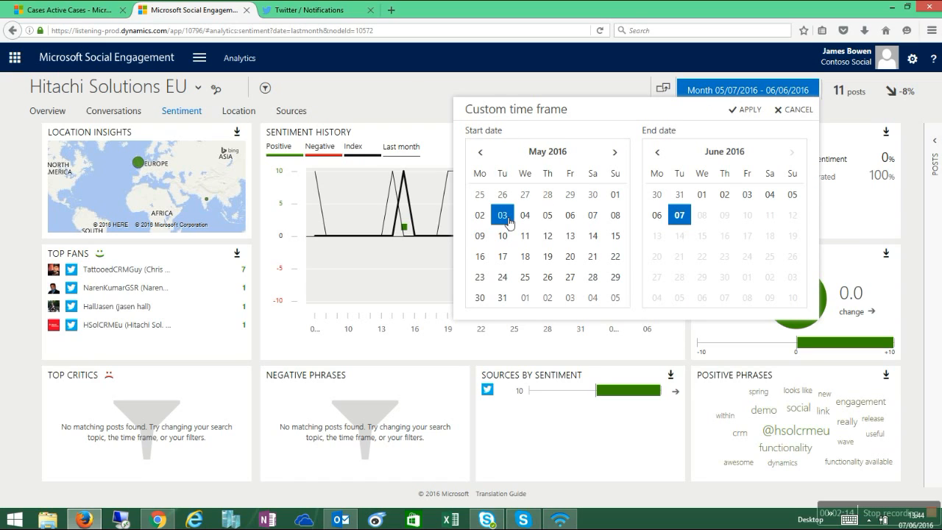
click(749, 109)
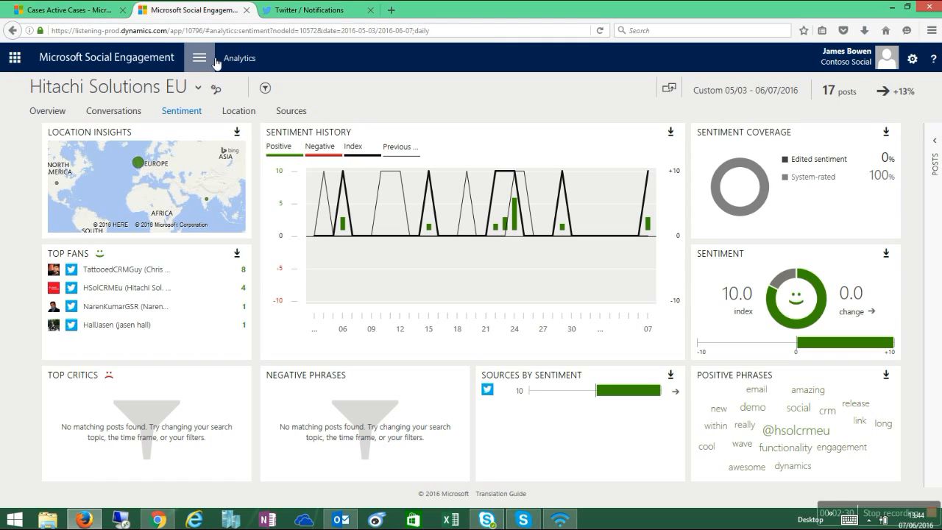
Go to Activity Maps, select All Topics and launch its map window.
click(199, 57)
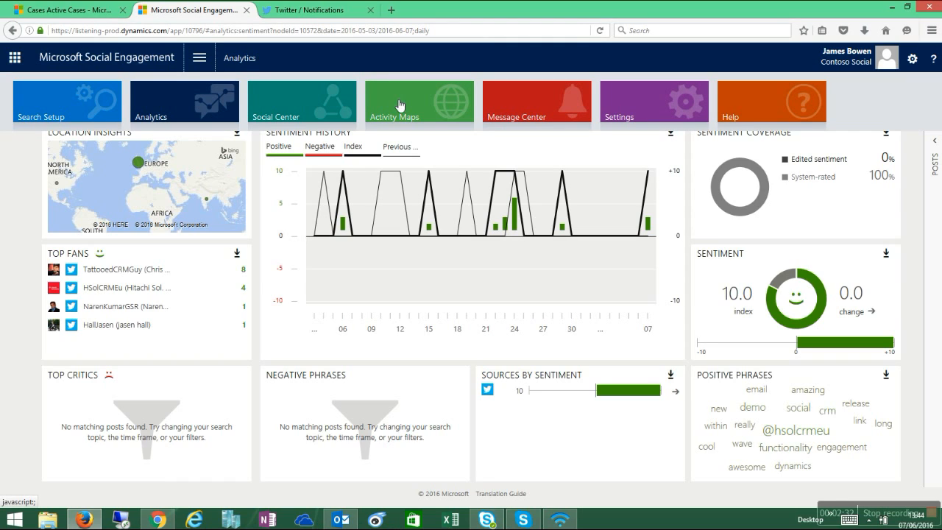
click(419, 101)
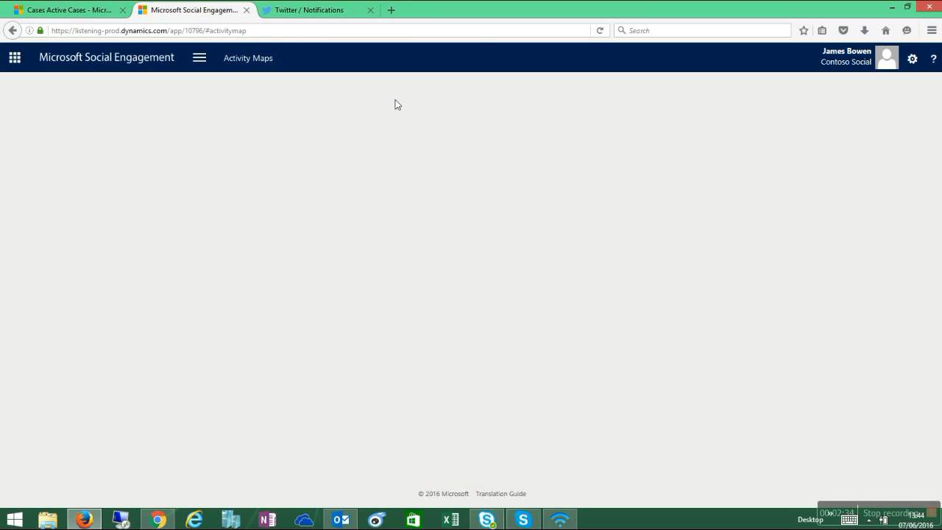
click(248, 58)
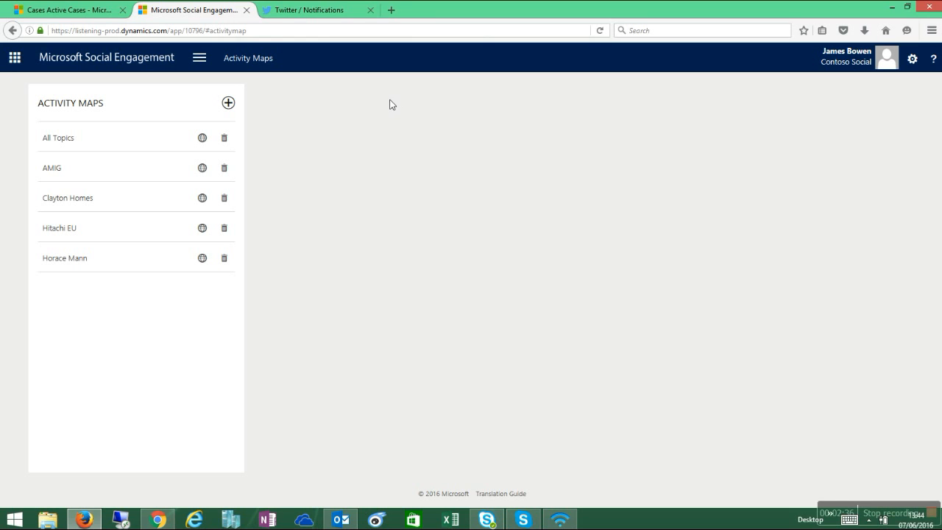
click(58, 137)
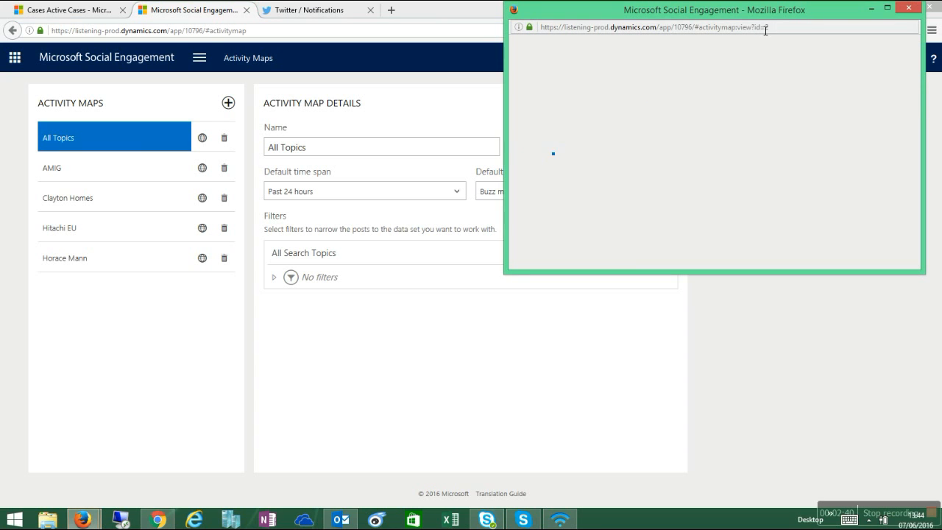
Maximise the map, switch to Sentiment map and list the UK cluster's 14 posts.
click(893, 10)
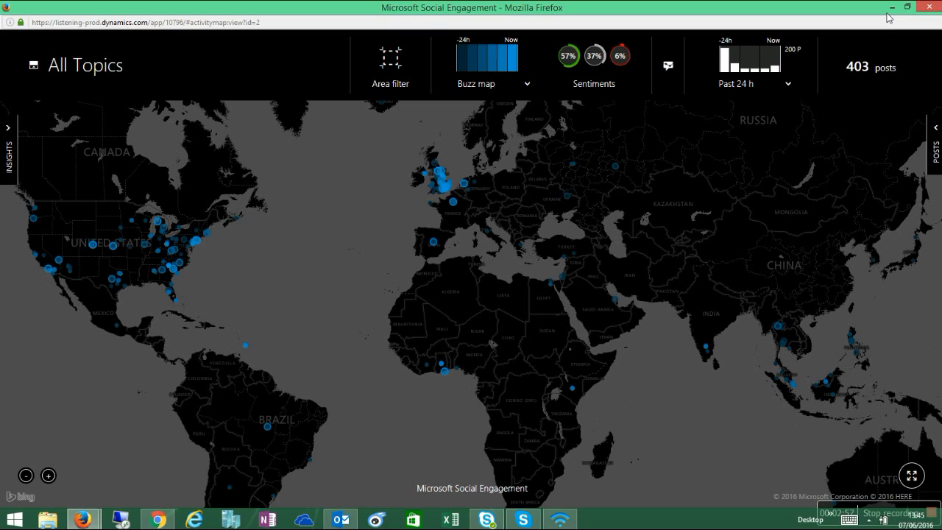
mouse_move(466, 188)
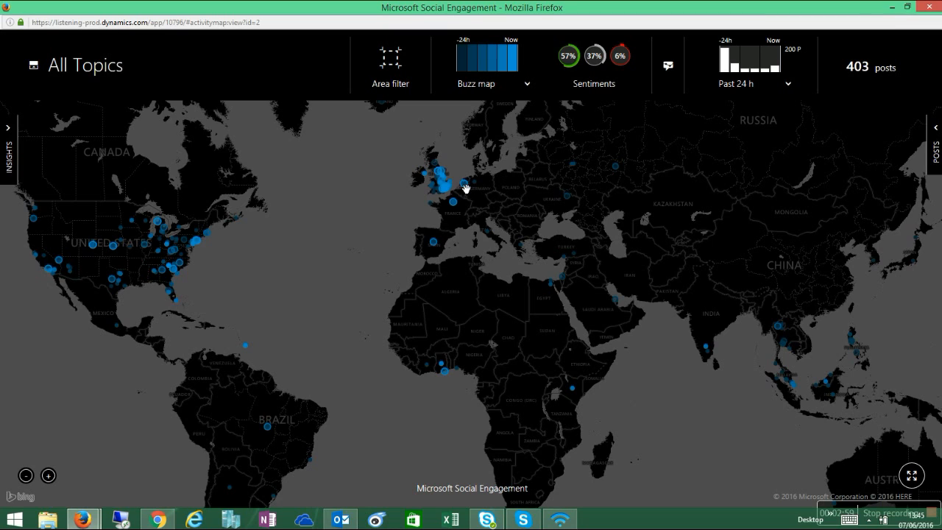
mouse_move(451, 194)
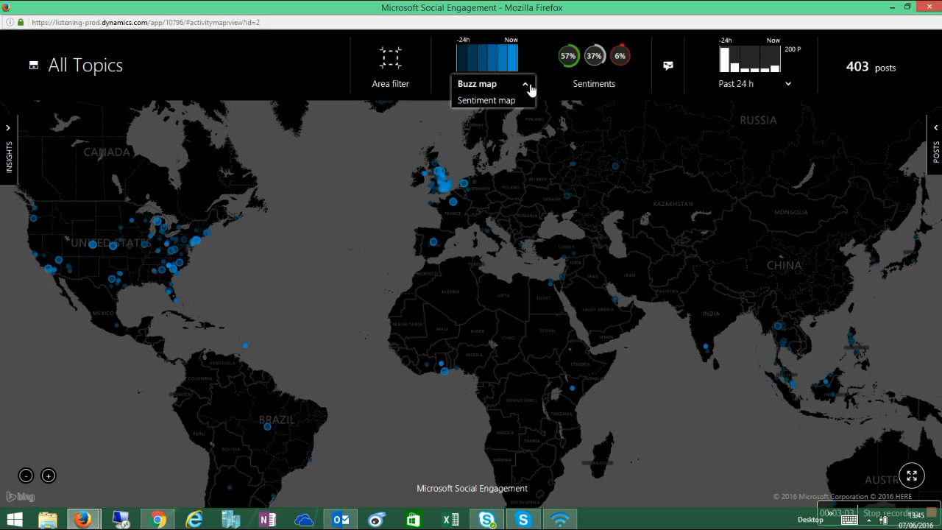
click(487, 99)
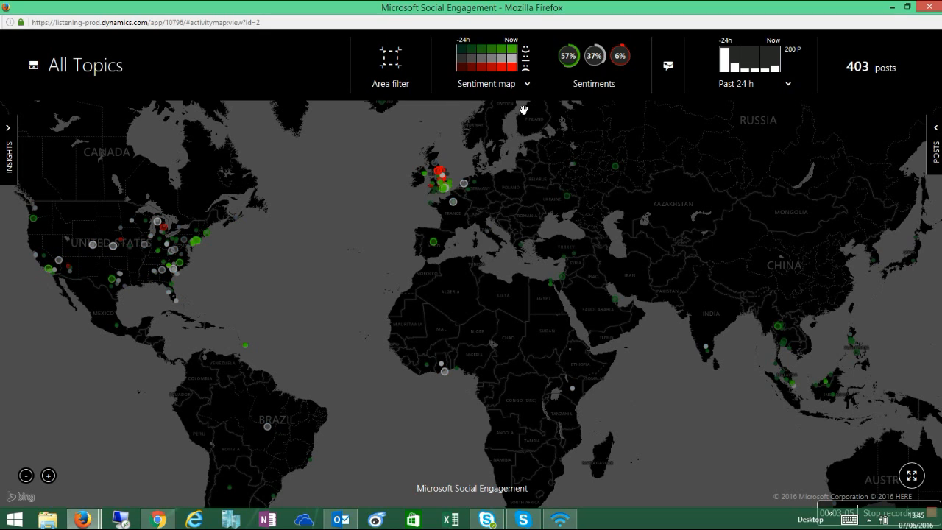
mouse_move(442, 177)
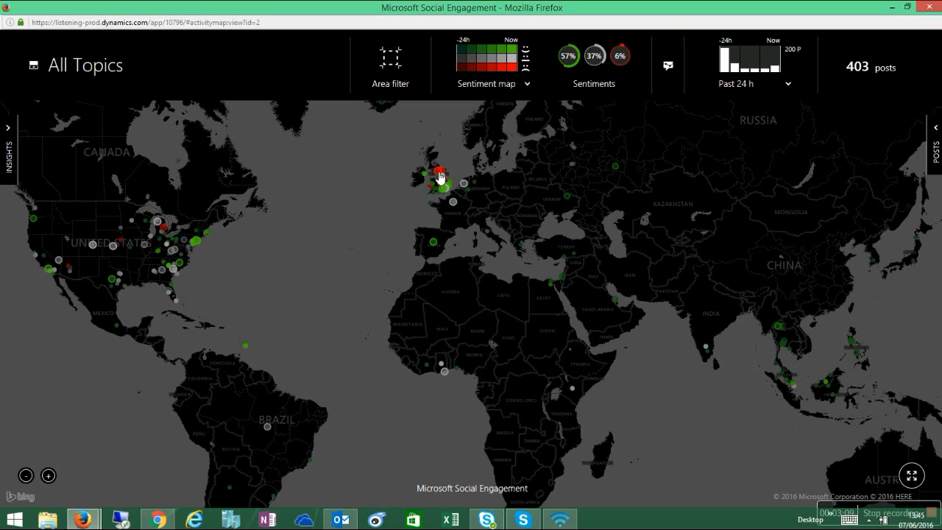
click(437, 172)
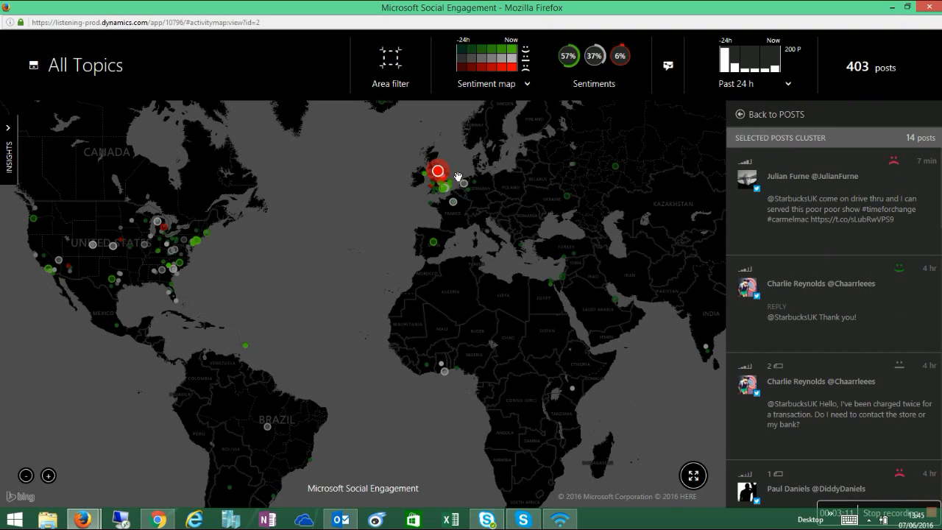
mouse_move(804, 214)
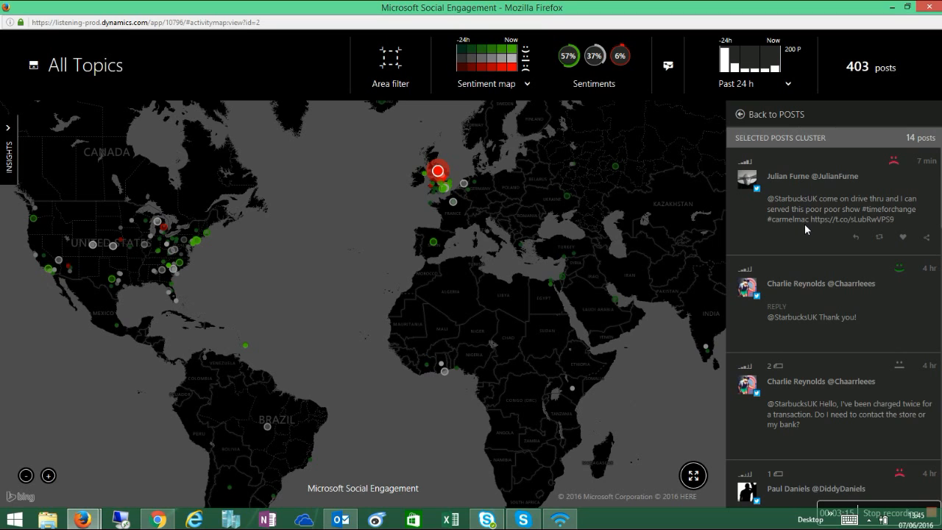
mouse_move(839, 195)
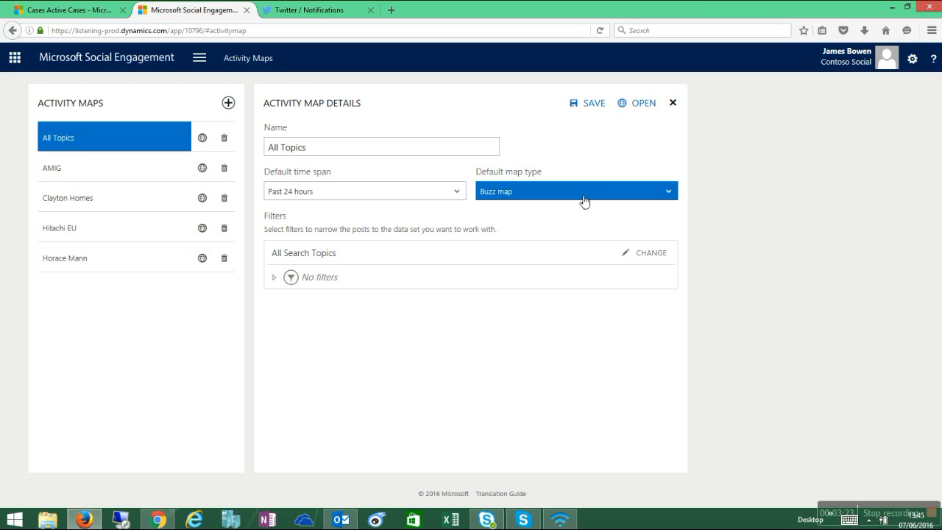
Switch to the Social Center area from the app menu.
click(199, 57)
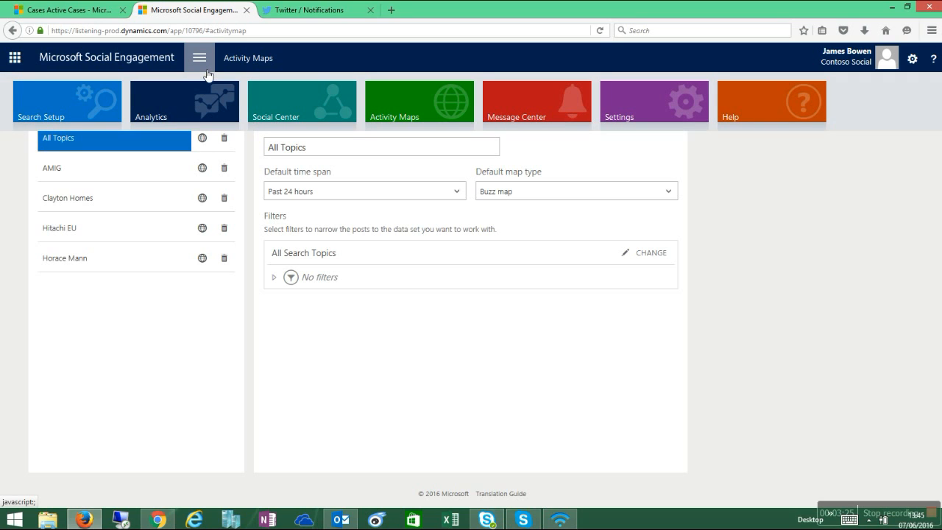
mouse_move(267, 97)
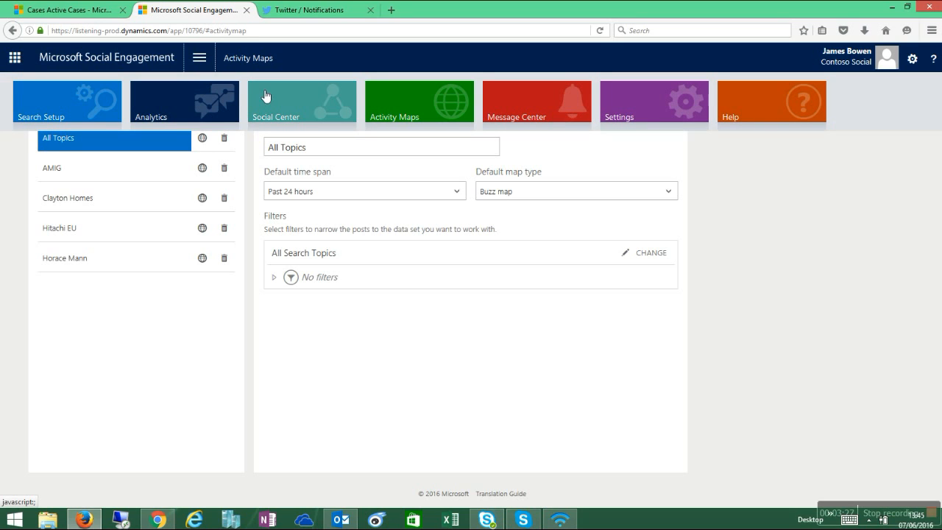
mouse_move(287, 107)
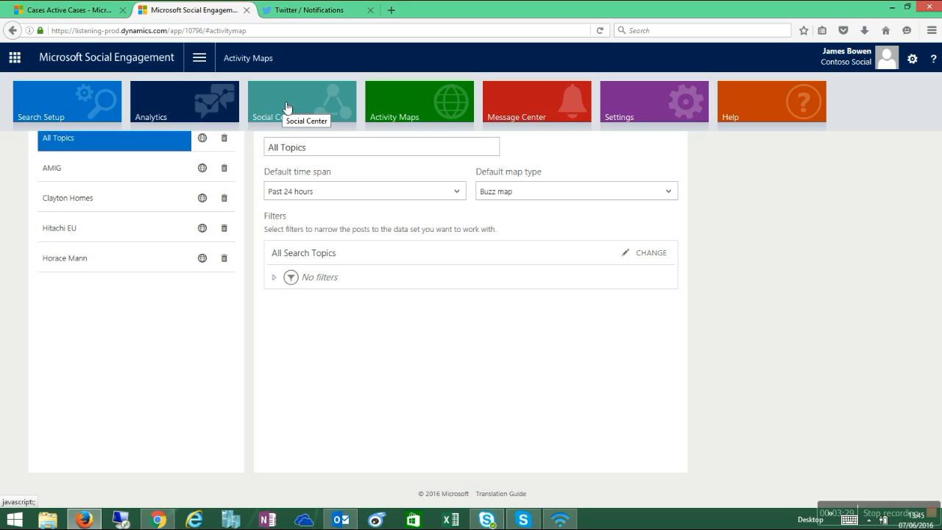
click(302, 103)
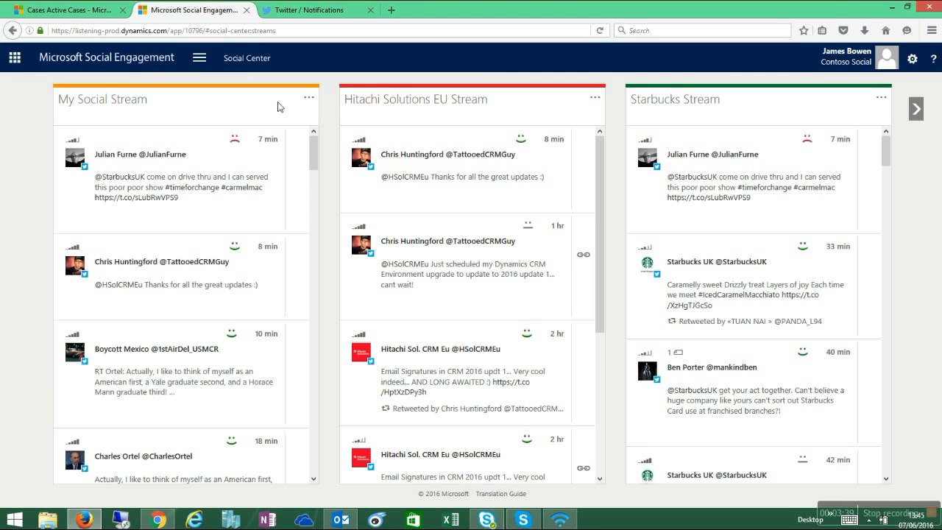
mouse_move(279, 120)
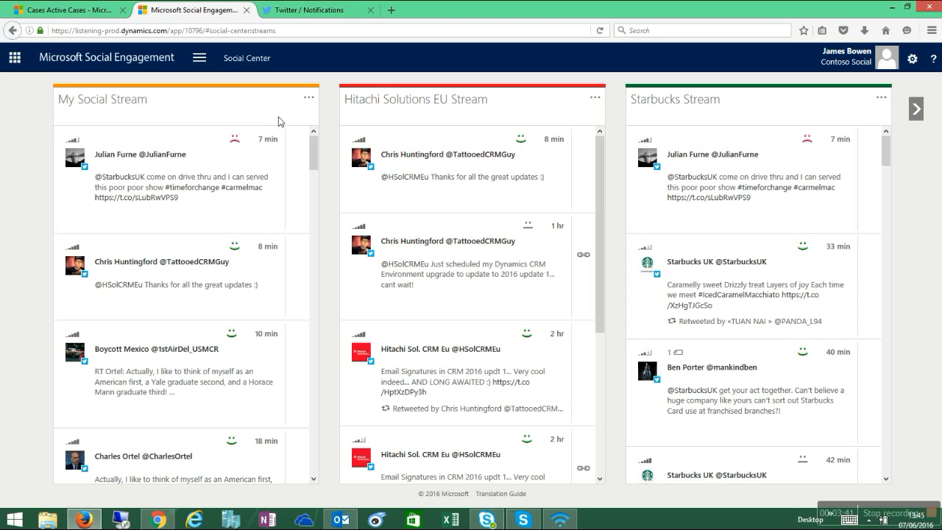
mouse_move(511, 121)
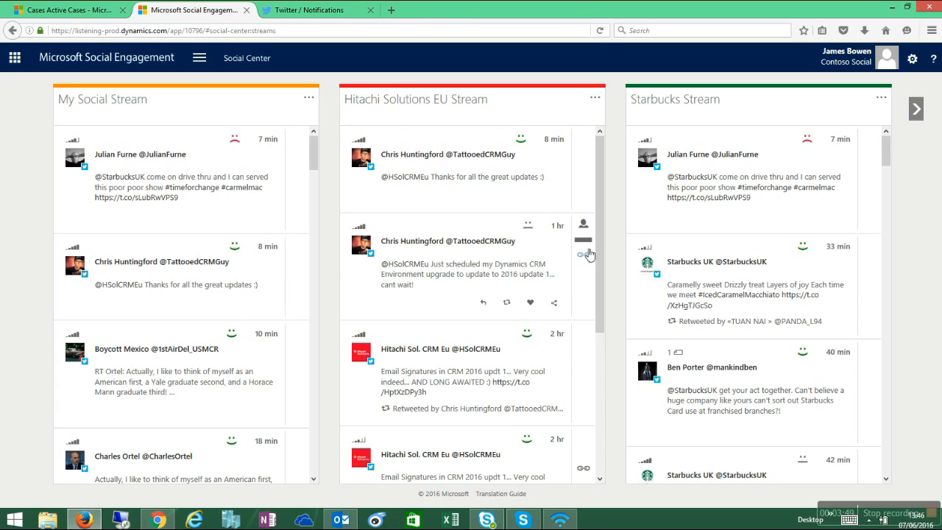
mouse_move(584, 254)
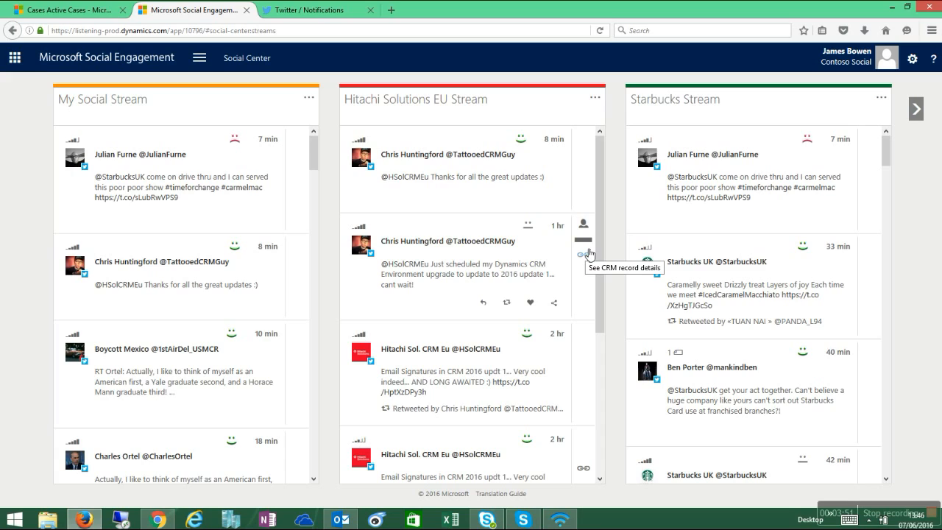
mouse_move(588, 259)
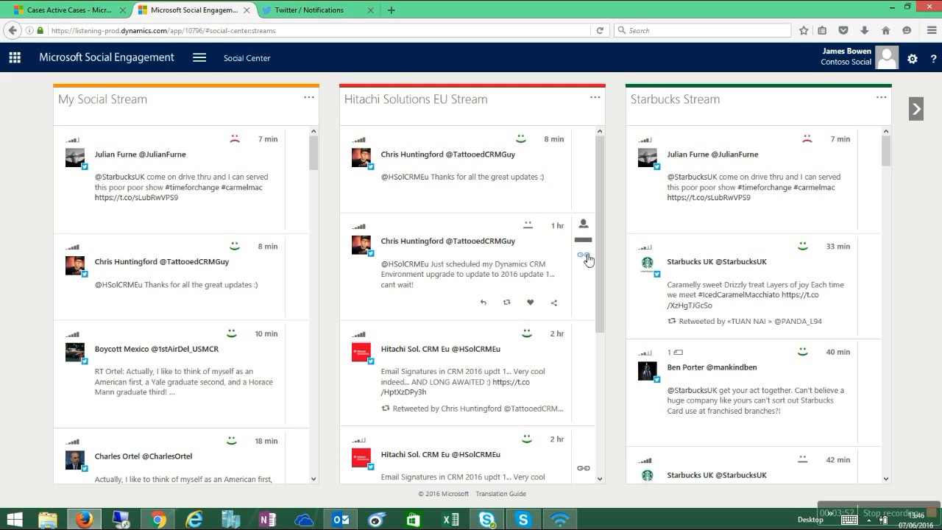
View the Contoso Case record details linked to the upgrade tweet.
click(584, 255)
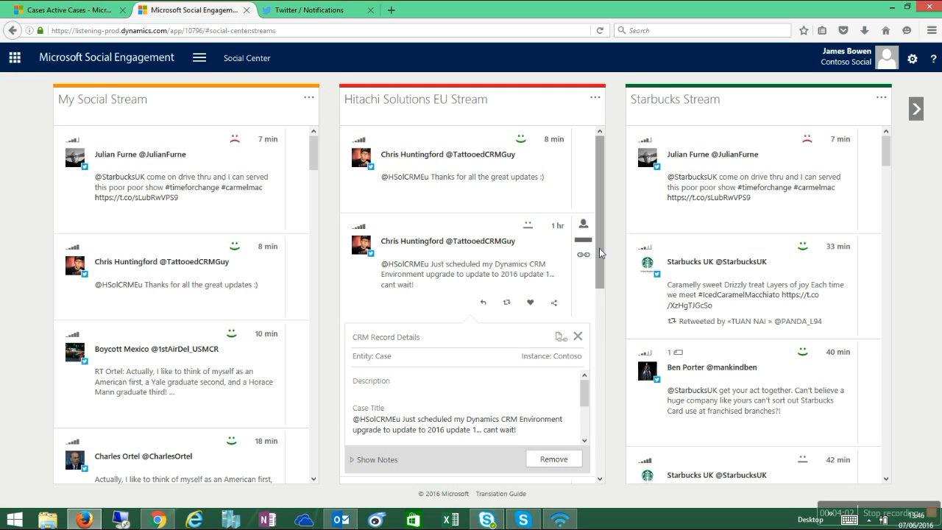
scroll(down, 3)
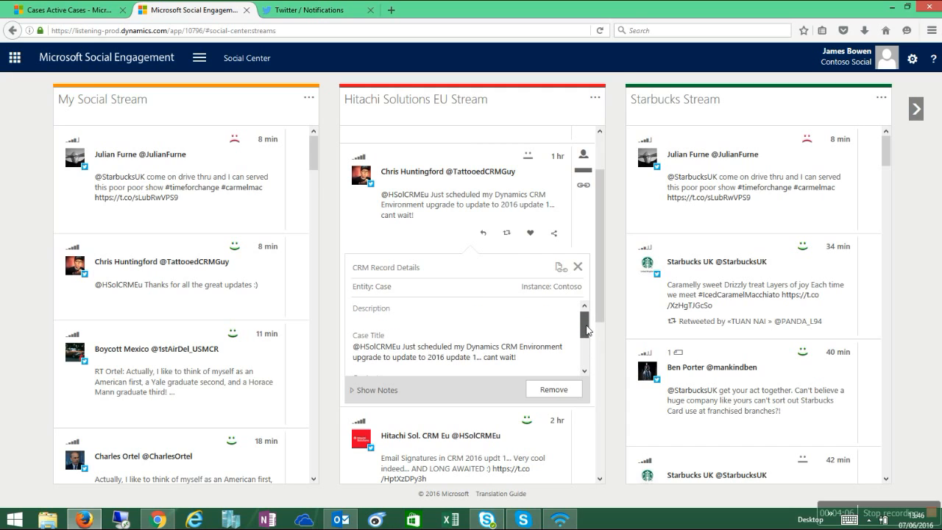
scroll(up, 3)
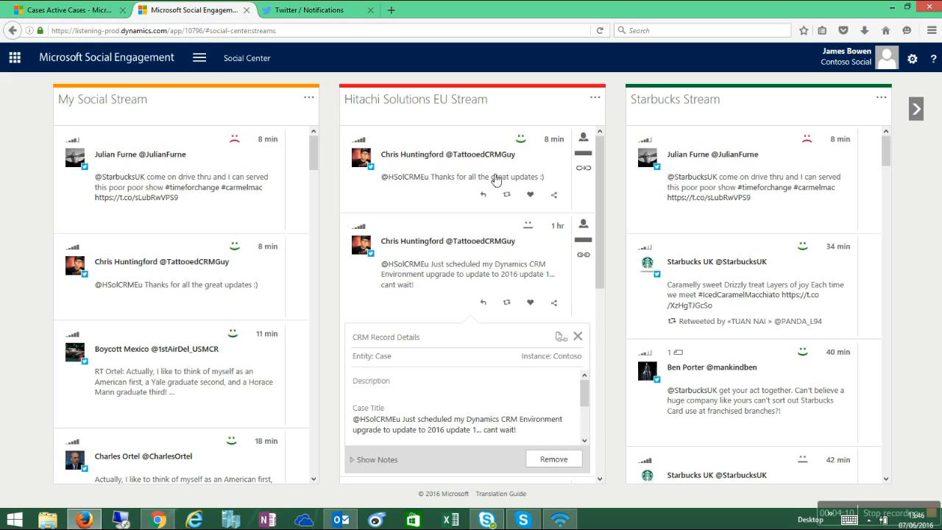
mouse_move(528, 192)
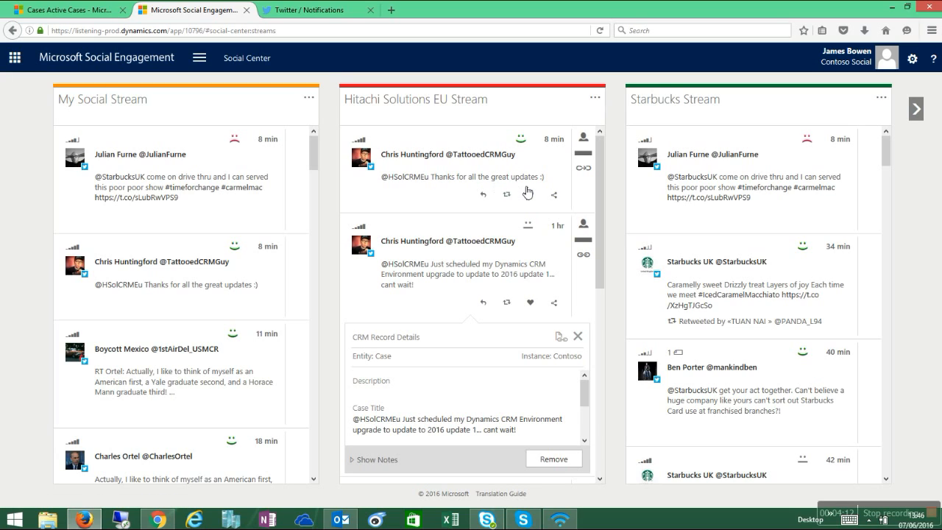
mouse_move(584, 168)
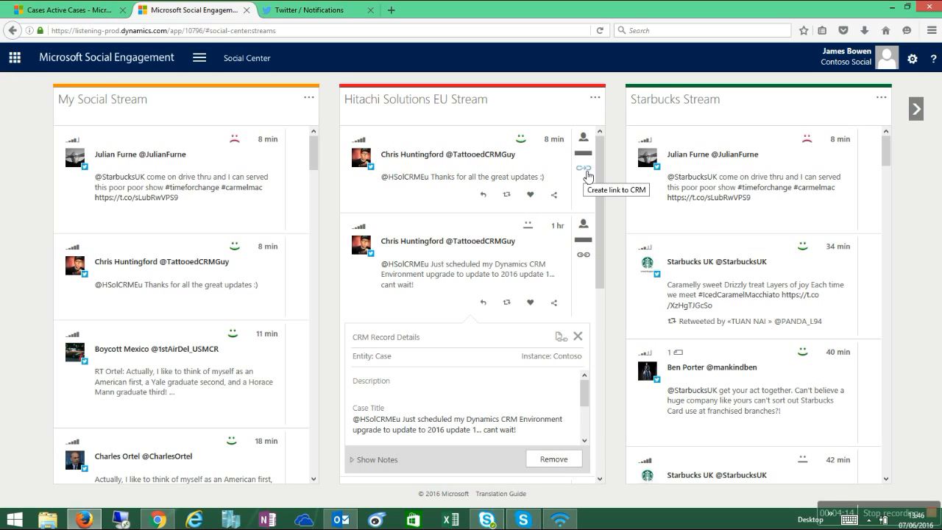
Create a Contoso Case in CRM from the 8-minute thank-you post.
click(584, 167)
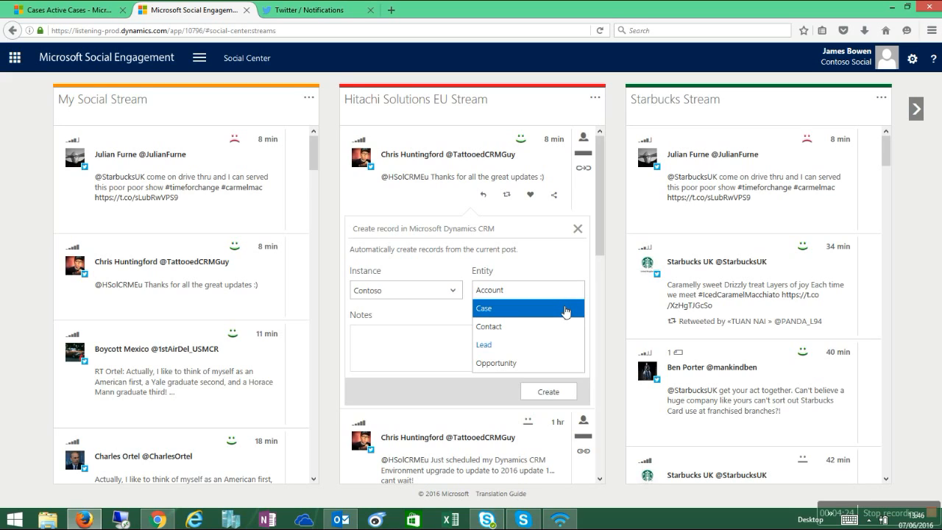
mouse_move(562, 312)
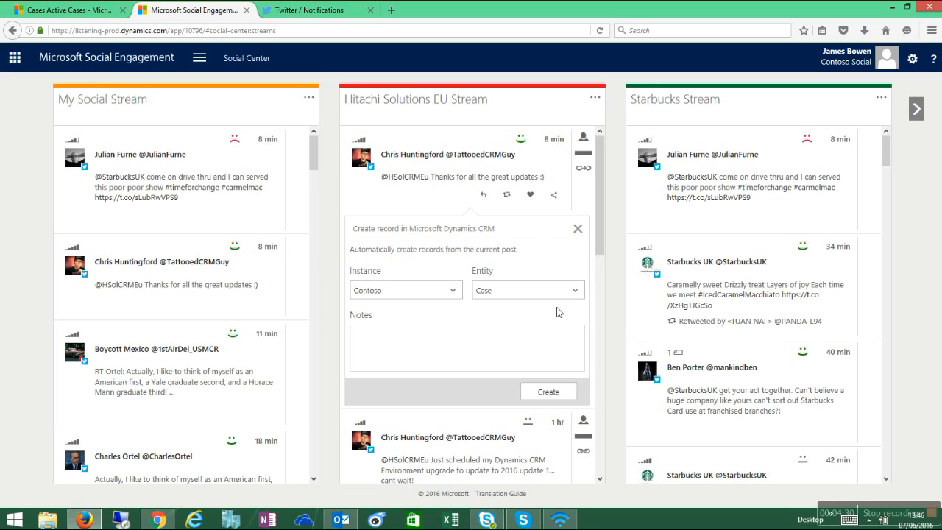
mouse_move(548, 391)
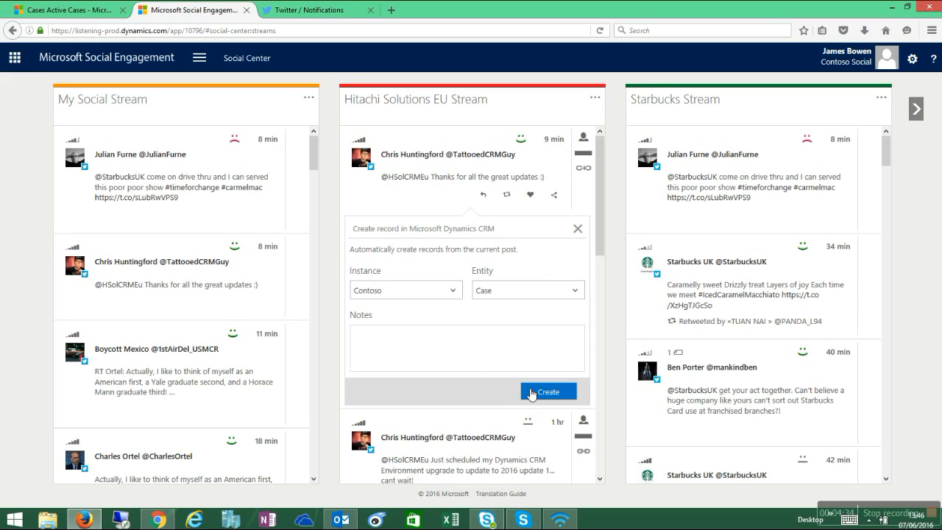
click(548, 391)
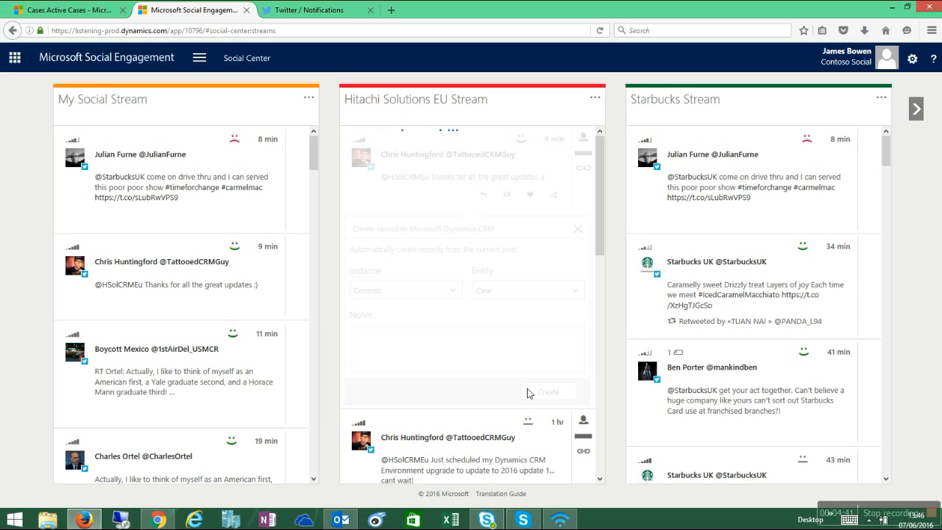
Dismiss the submission confirmation and scroll the upgrade tweet's Case details (Entity Case, Instance Contoso).
click(548, 391)
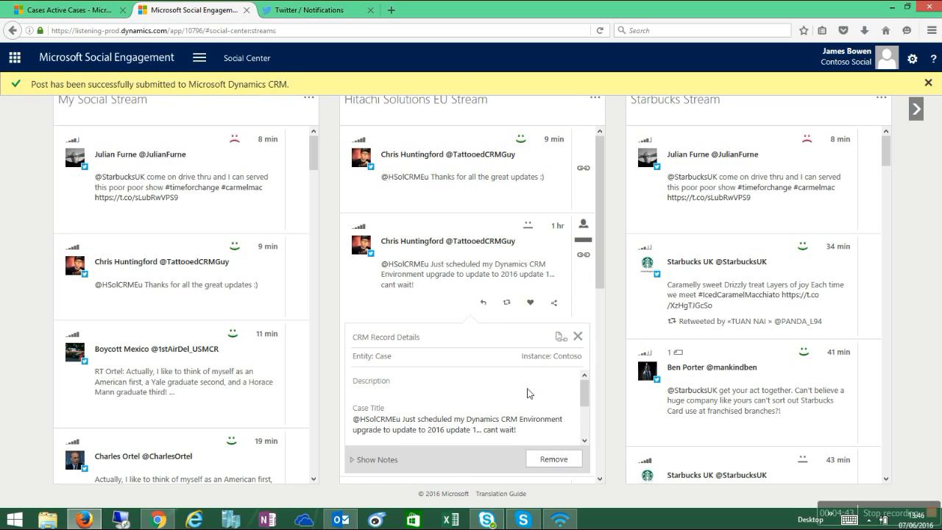
mouse_move(581, 322)
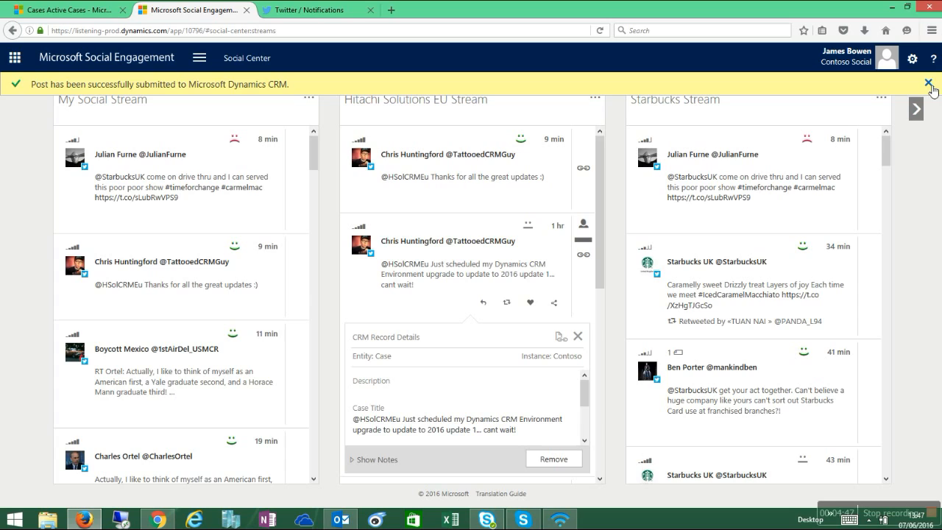
click(928, 83)
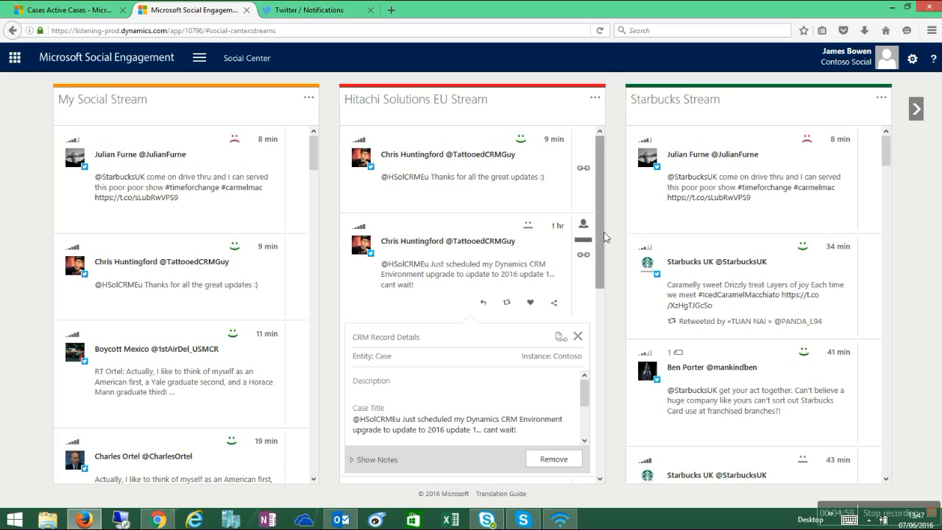
mouse_move(563, 412)
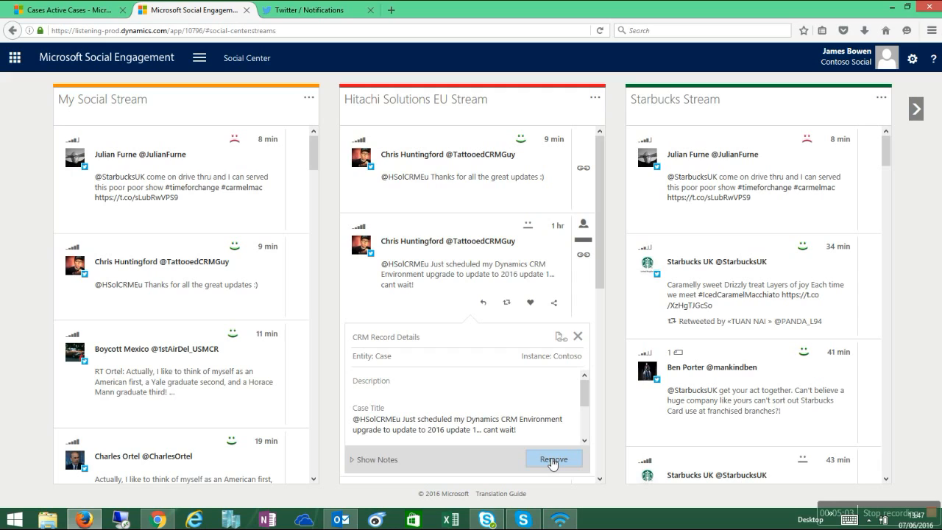
mouse_move(585, 321)
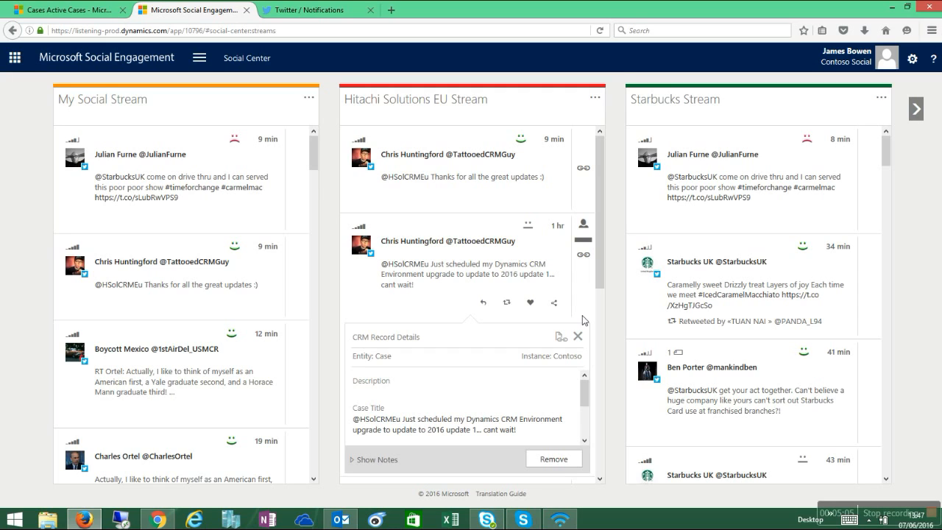
scroll(down, 3)
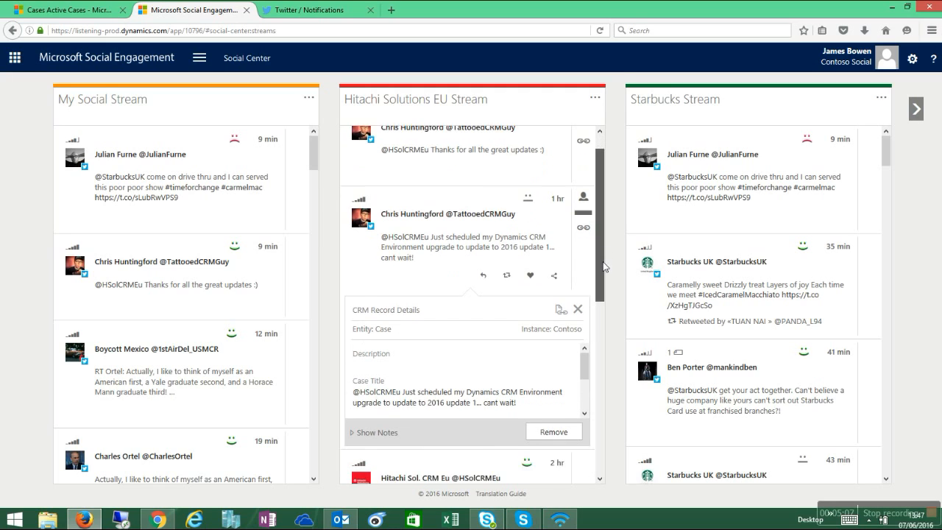
scroll(down, 3)
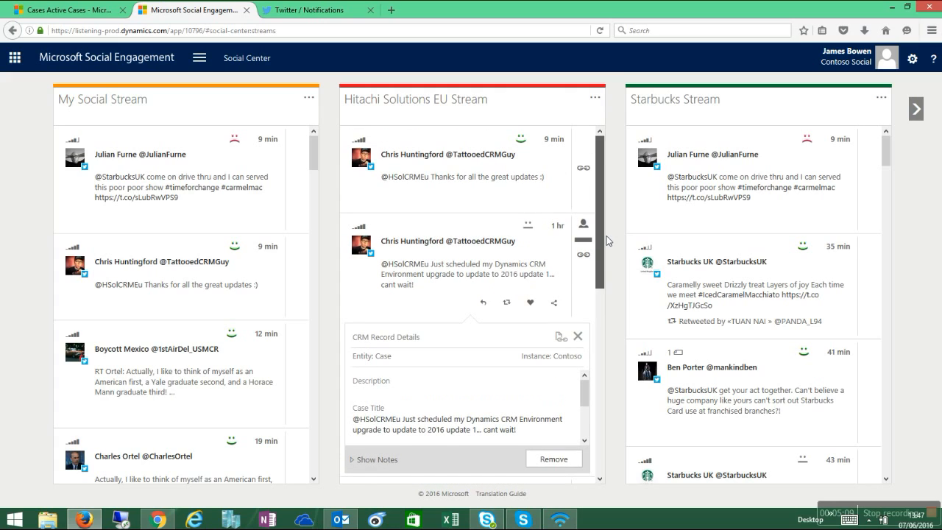
mouse_move(562, 337)
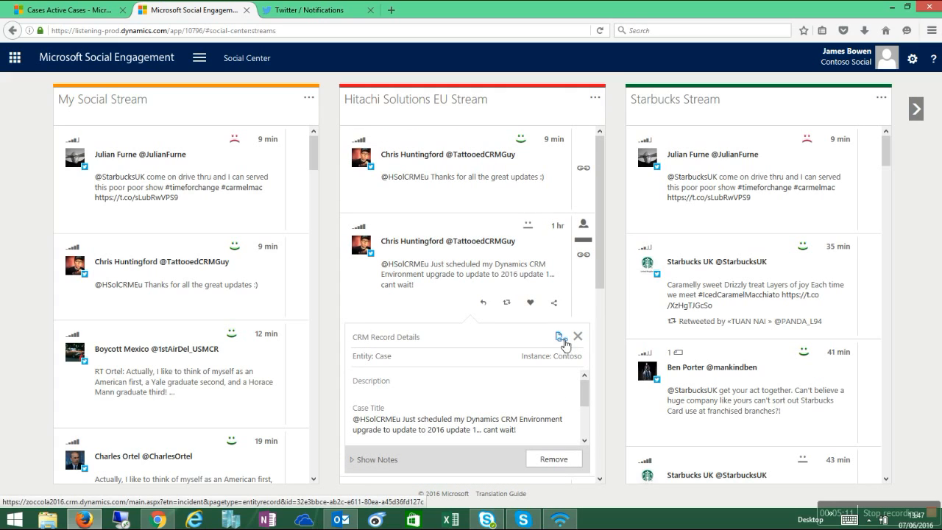
mouse_move(563, 343)
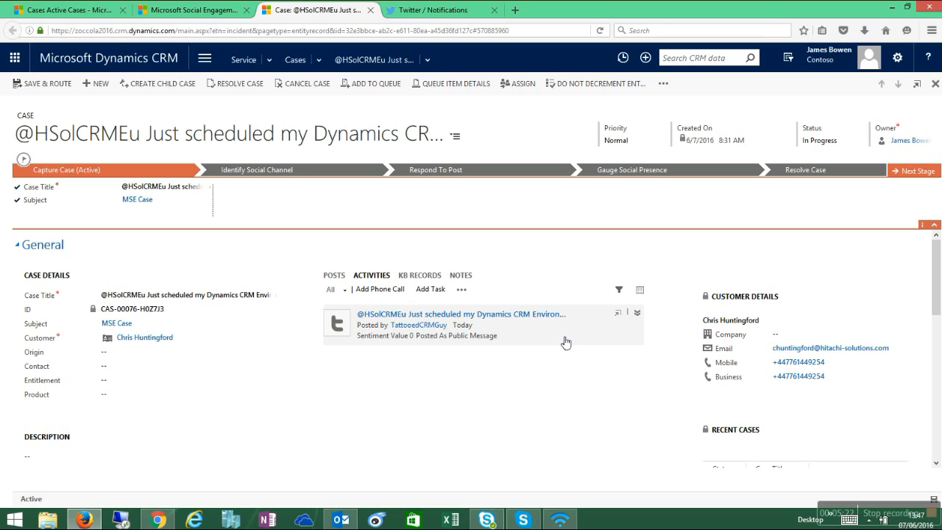
Expand the tweet activity on case CAS-00076-H0Z7J3 and inspect the case ID and subject.
click(637, 312)
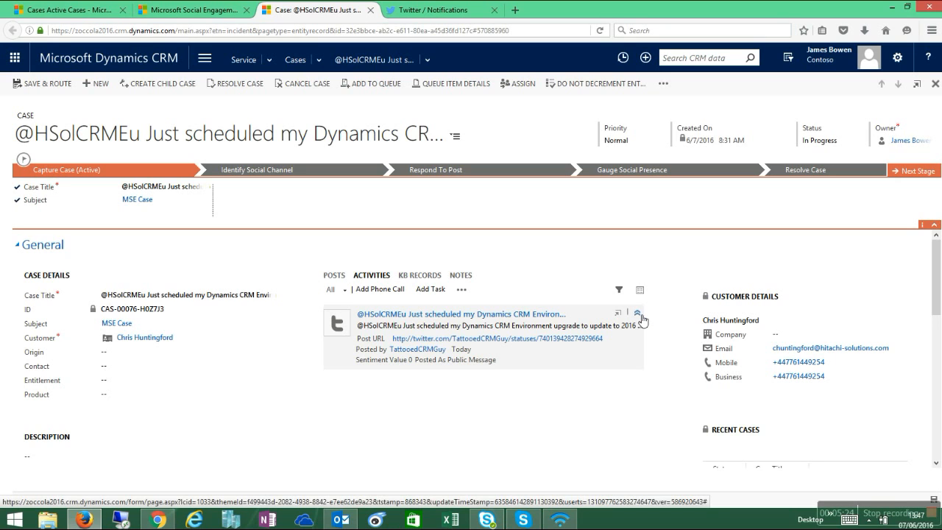
mouse_move(525, 343)
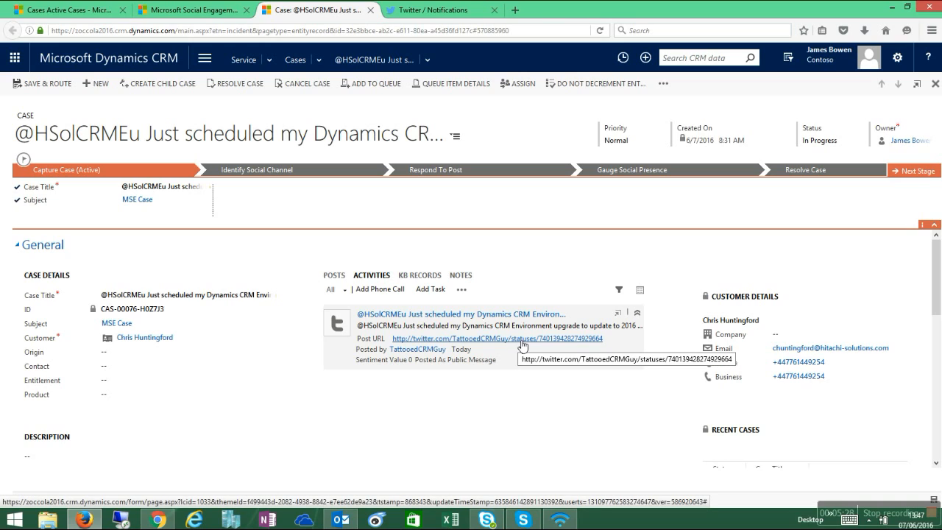
mouse_move(335, 311)
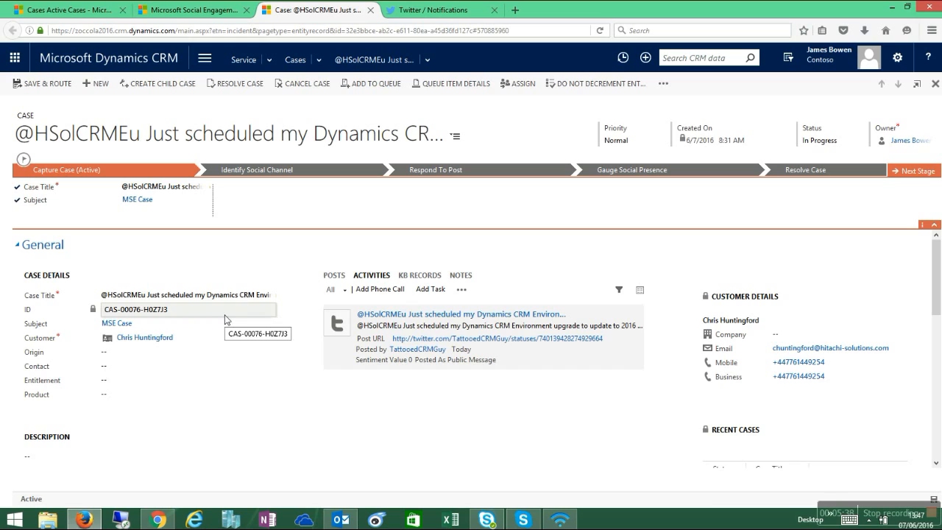
click(188, 323)
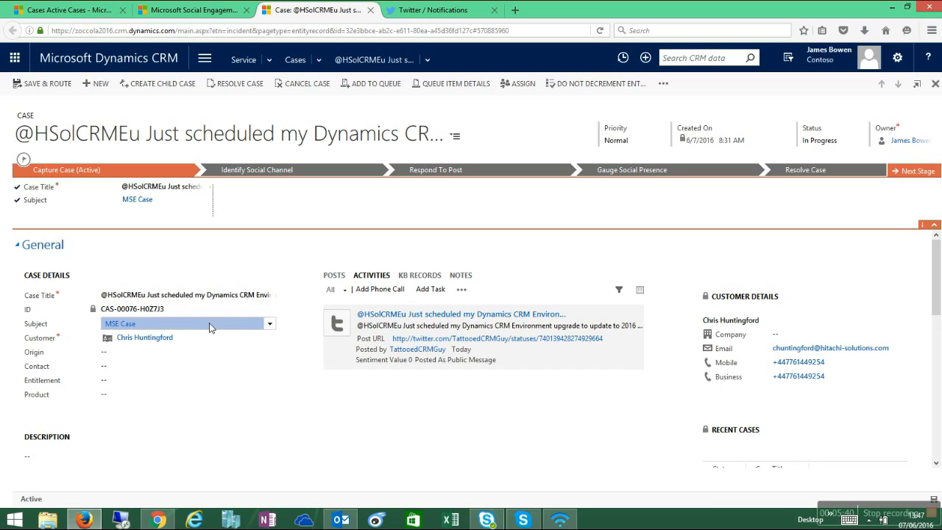
click(269, 323)
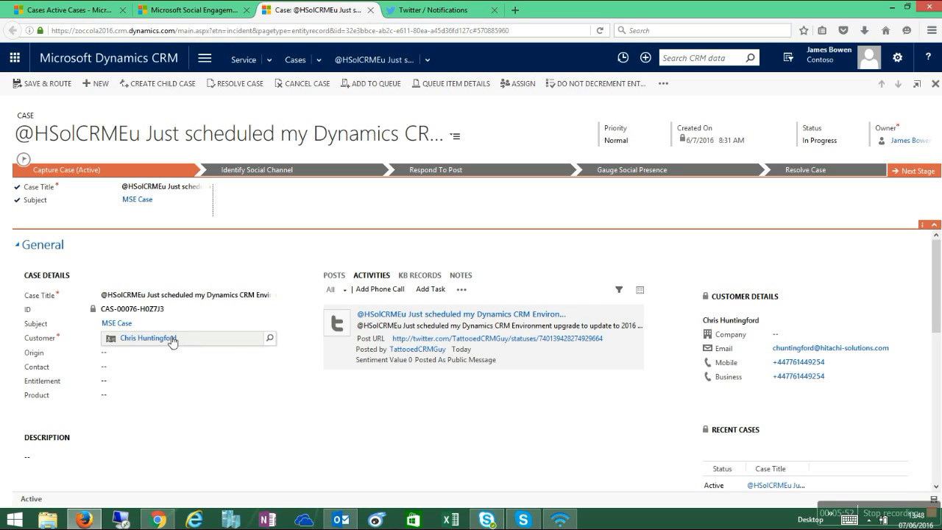
mouse_move(150, 338)
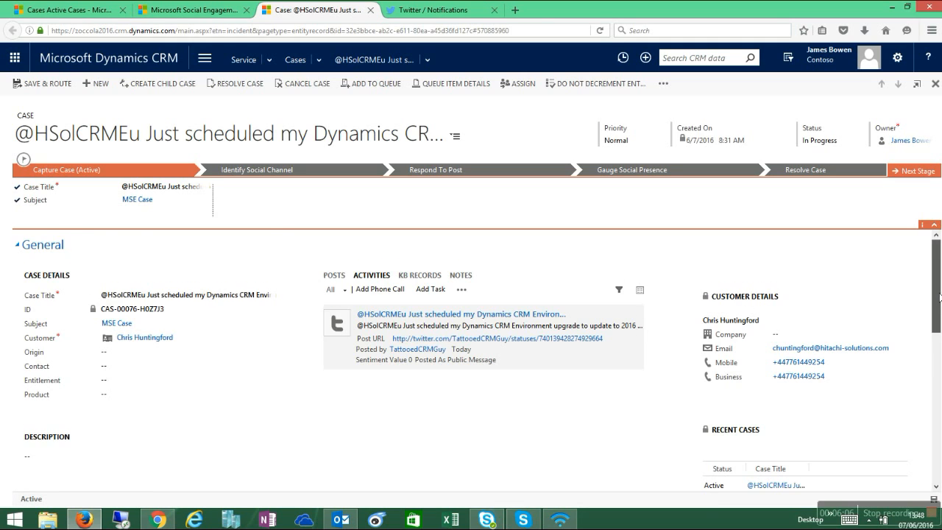
scroll(down, 3)
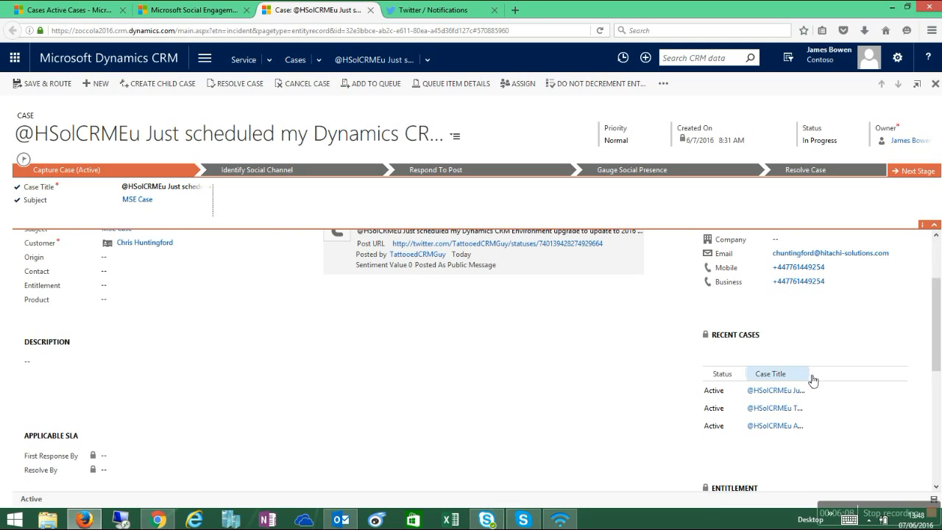
drag(810, 374, 894, 374)
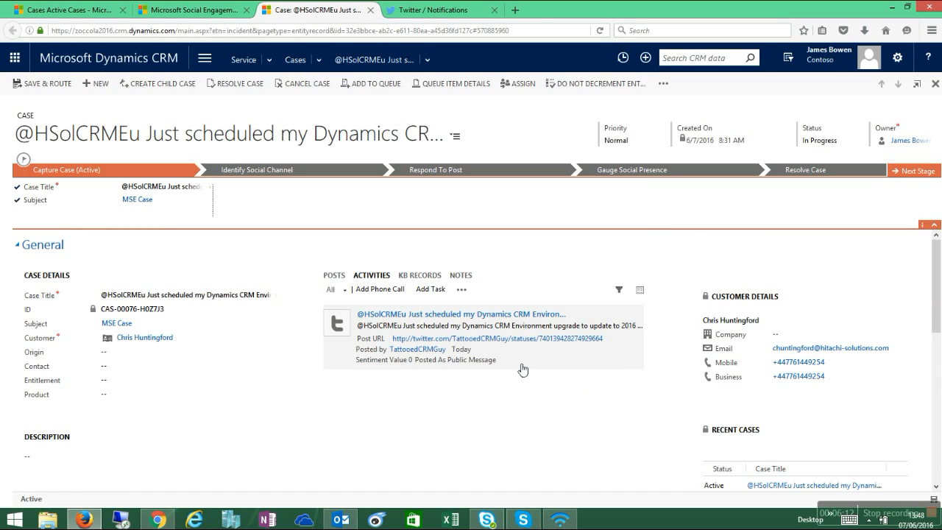
click(147, 338)
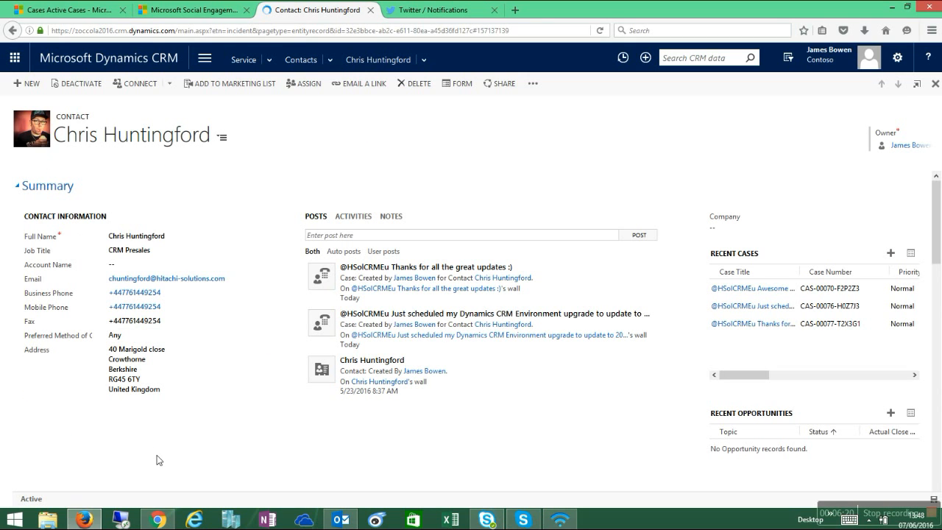
Show Chris Huntingford's TattooedCRMGuy Twitter profile in Chrome.
click(156, 519)
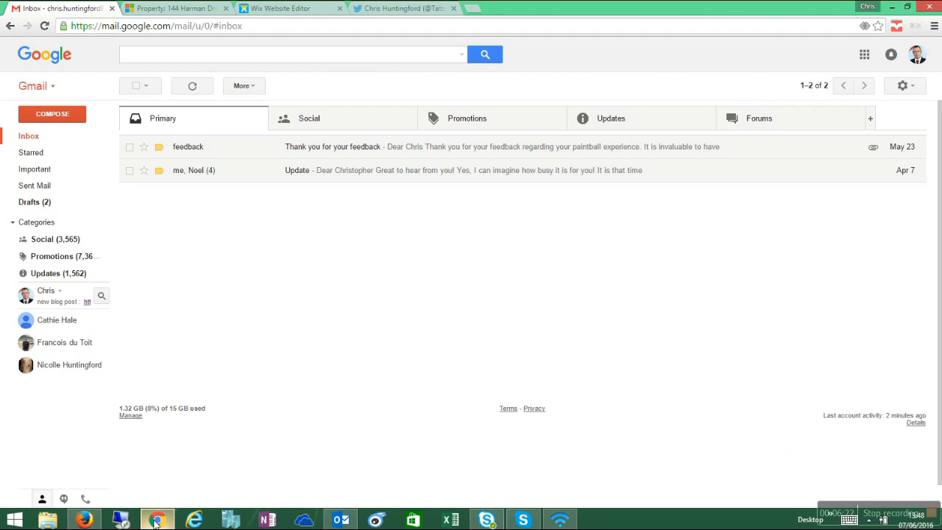
click(401, 8)
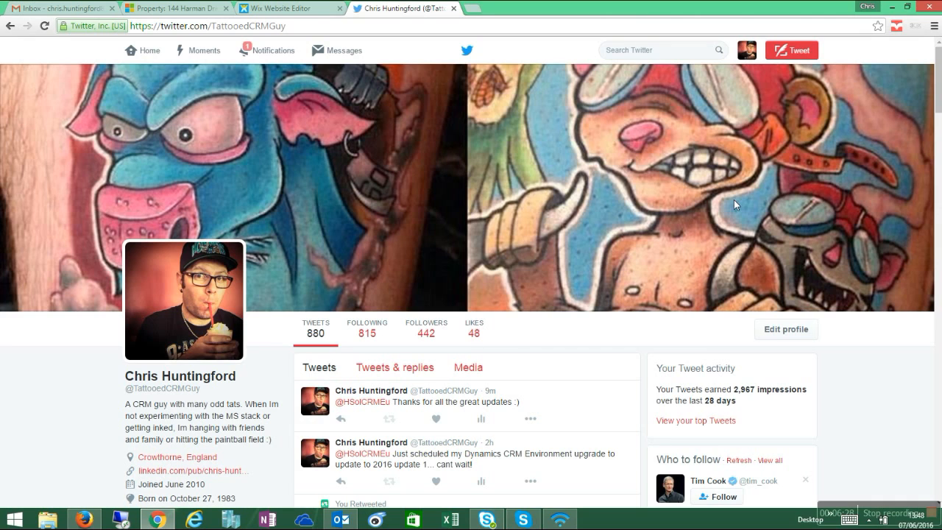
mouse_move(891, 6)
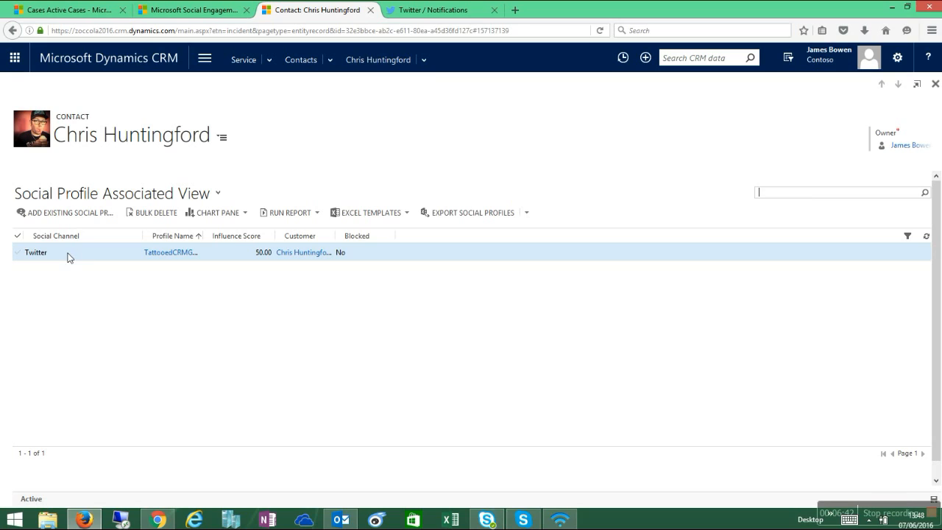
mouse_move(264, 257)
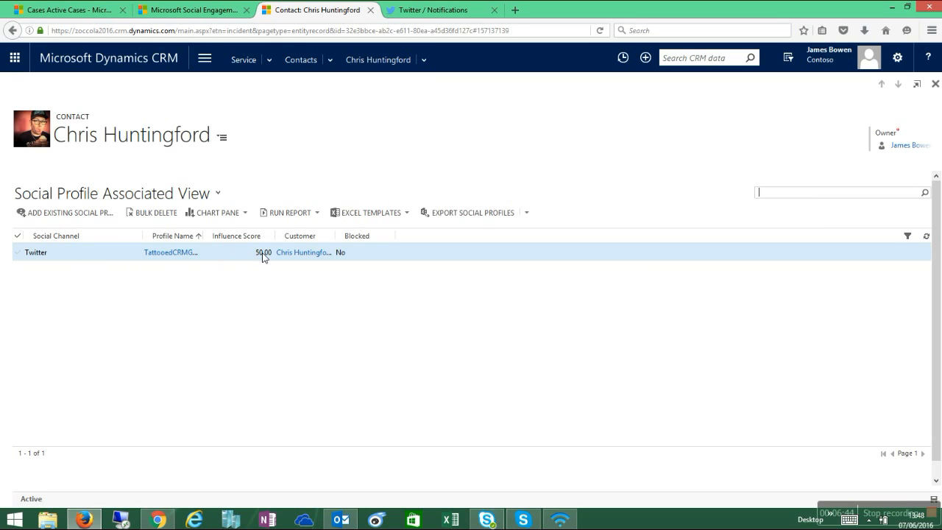
mouse_move(236, 258)
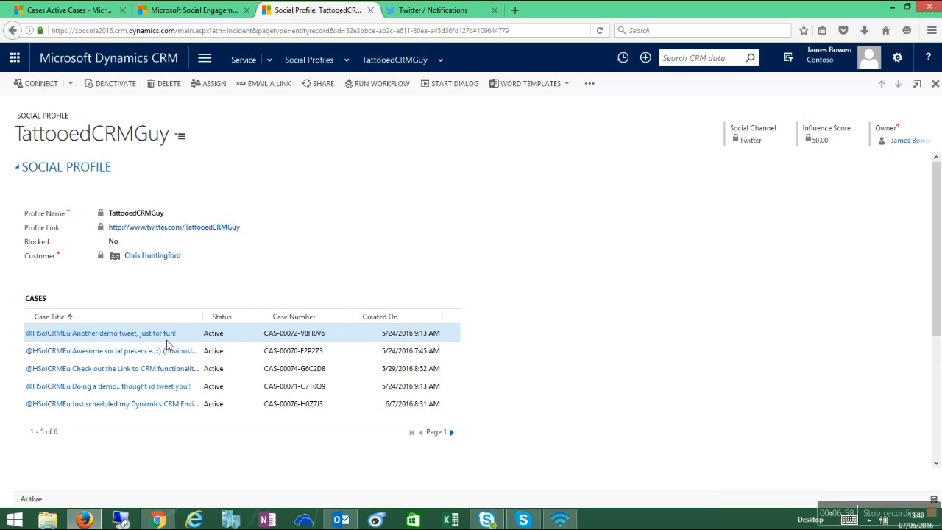
mouse_move(238, 201)
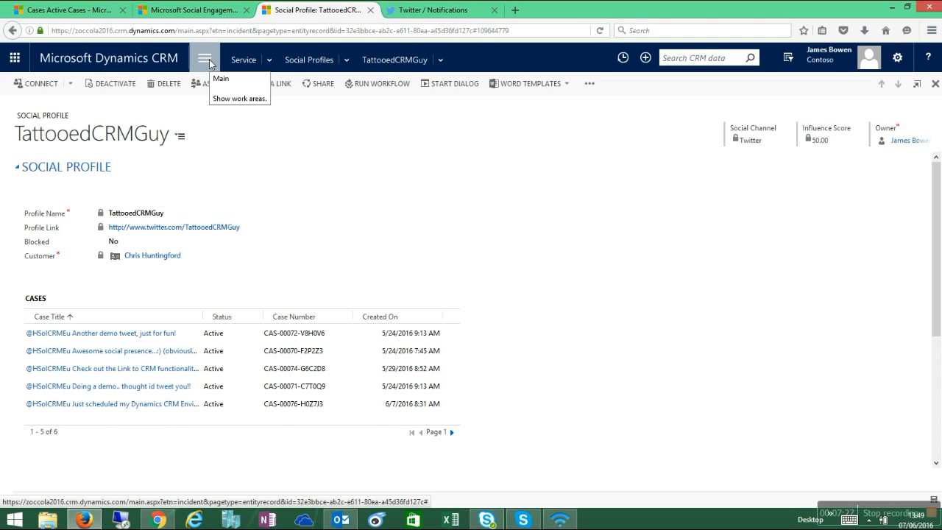
Go to the Sales area's Social Engagement Dashboard for Republic Bank.
click(240, 98)
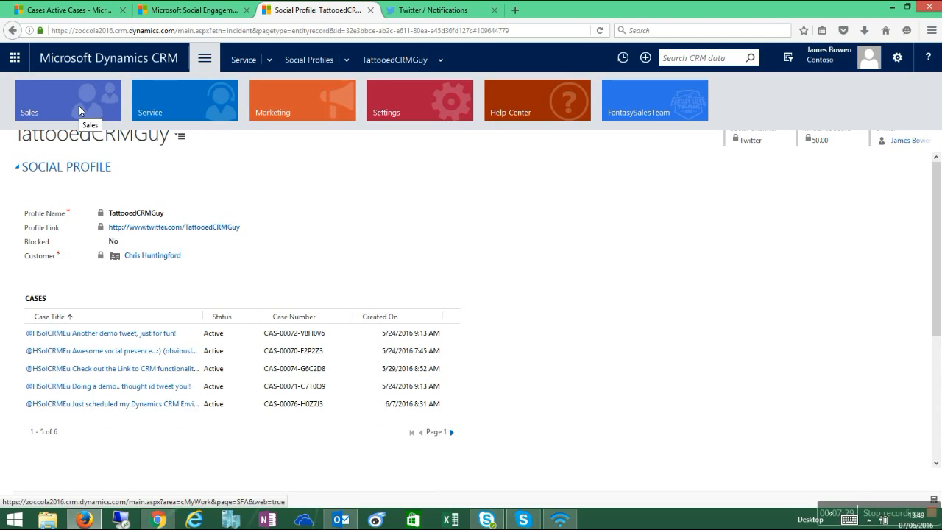
click(67, 100)
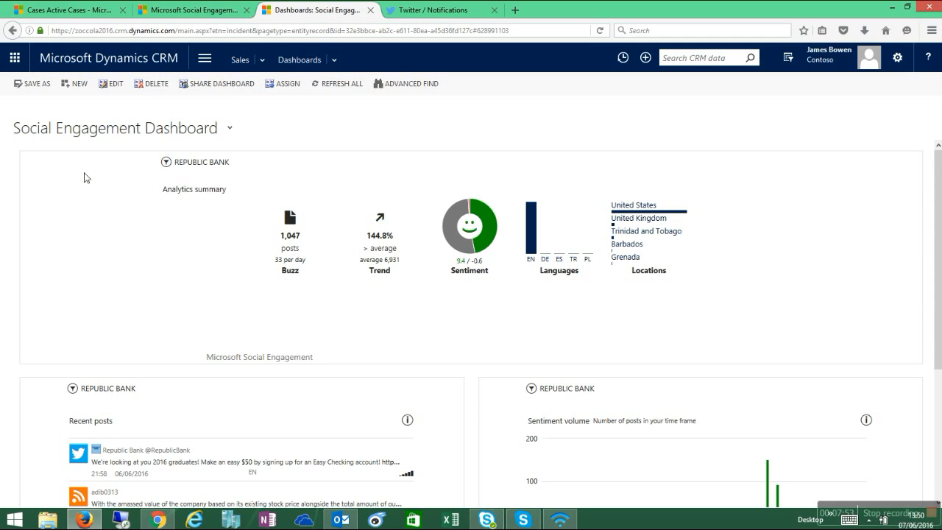
mouse_move(306, 260)
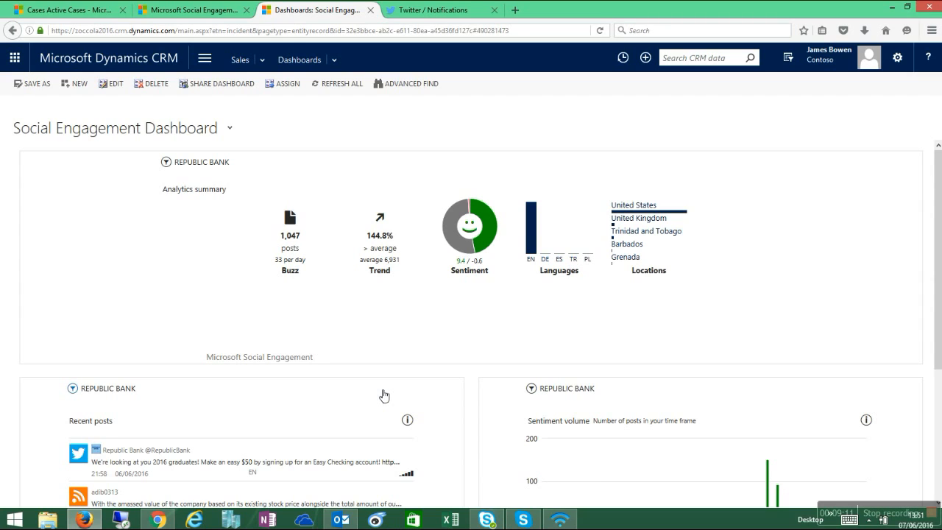
click(703, 58)
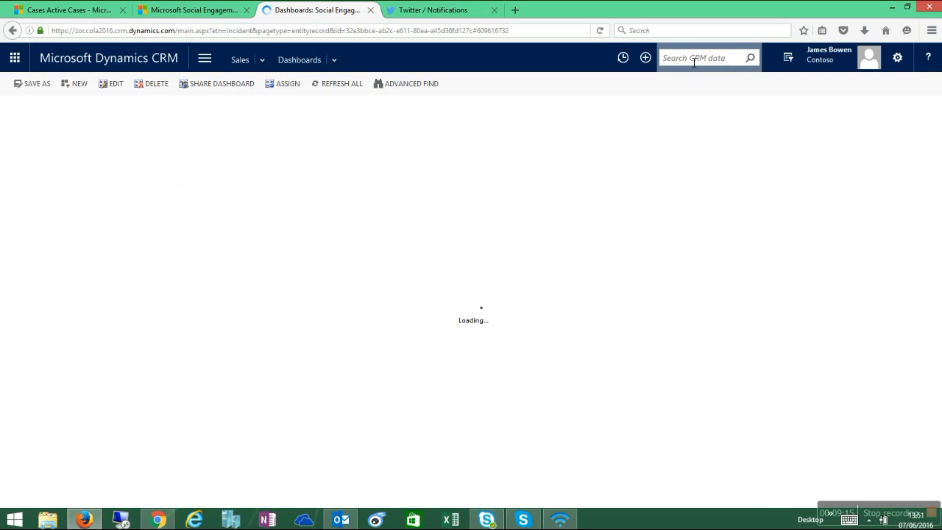
text(chris)
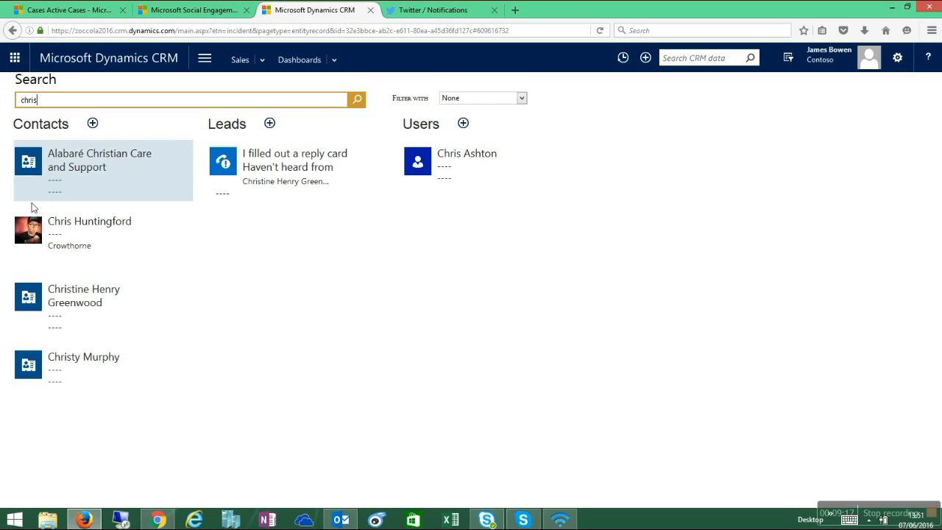
click(89, 221)
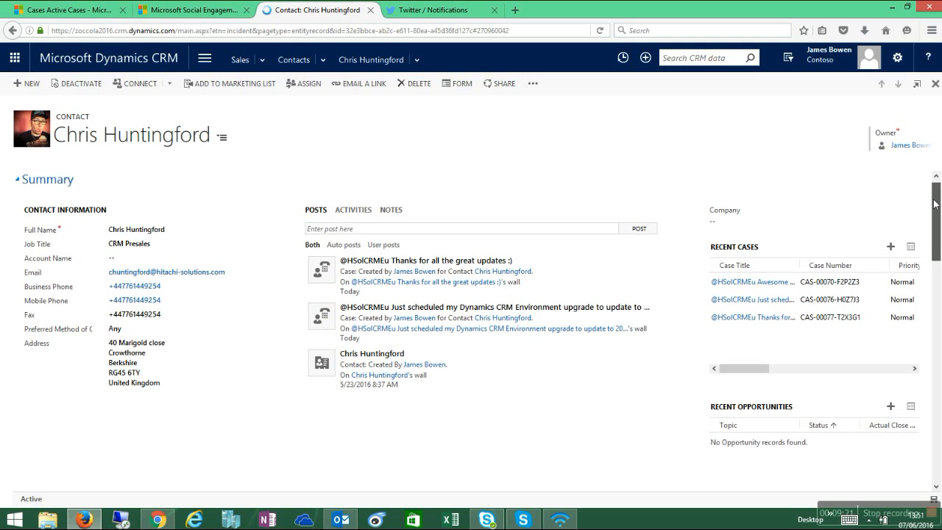
scroll(down, 3)
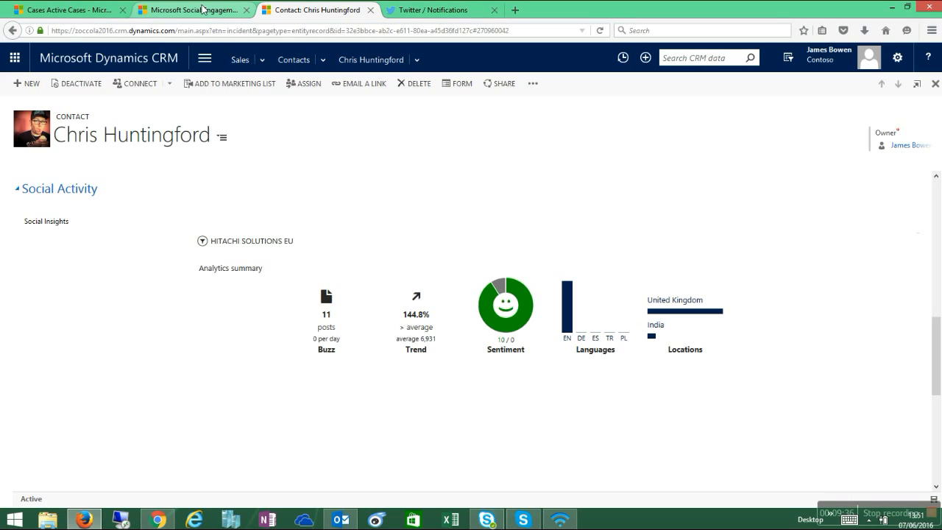
mouse_move(194, 10)
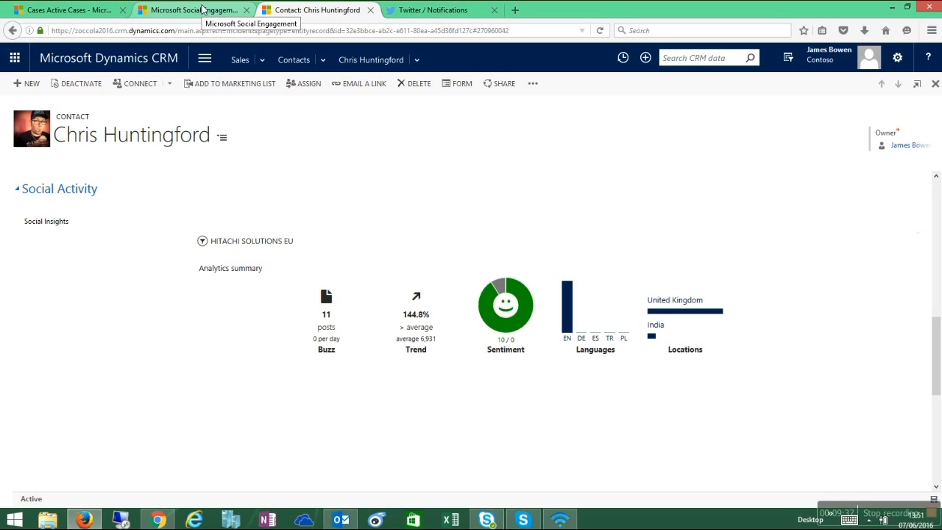